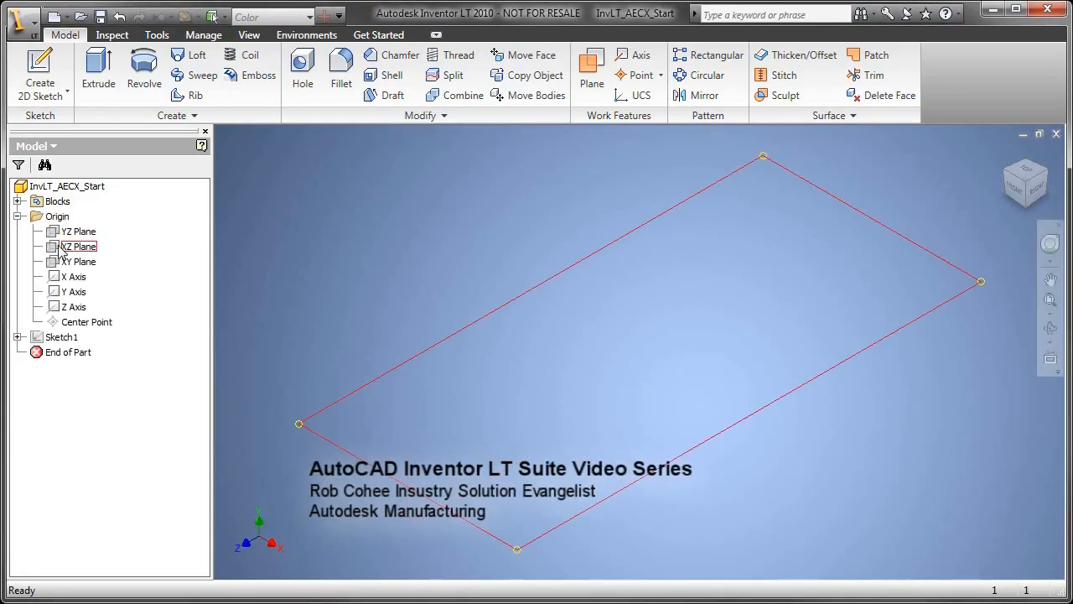
# Create a new sketch on an origin plane and import the AutoCAD end-view drawing into it.
pyautogui.rightClick(78, 246)
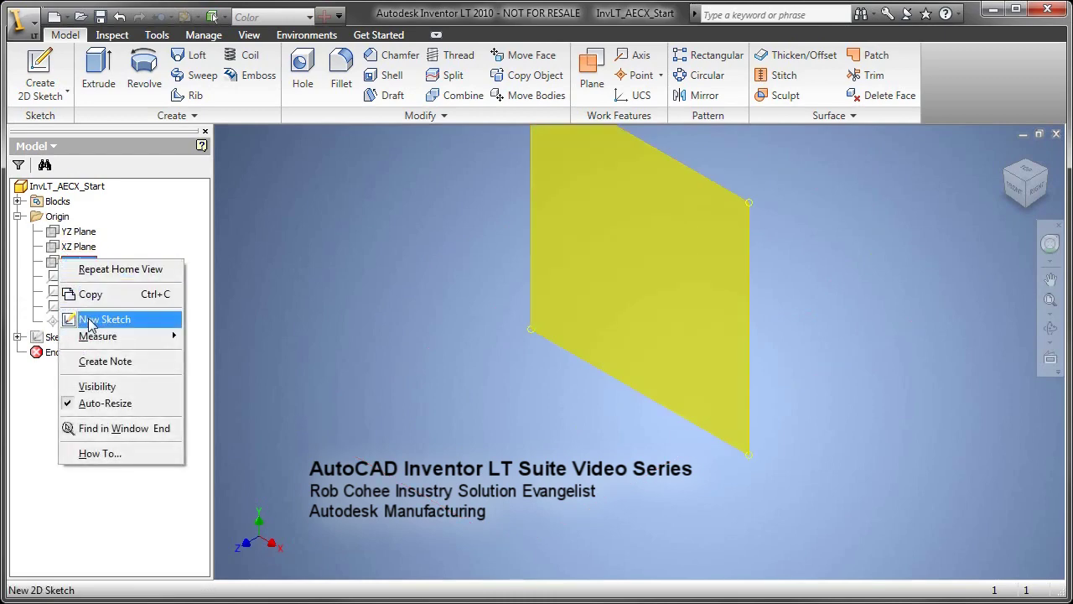
pyautogui.click(105, 318)
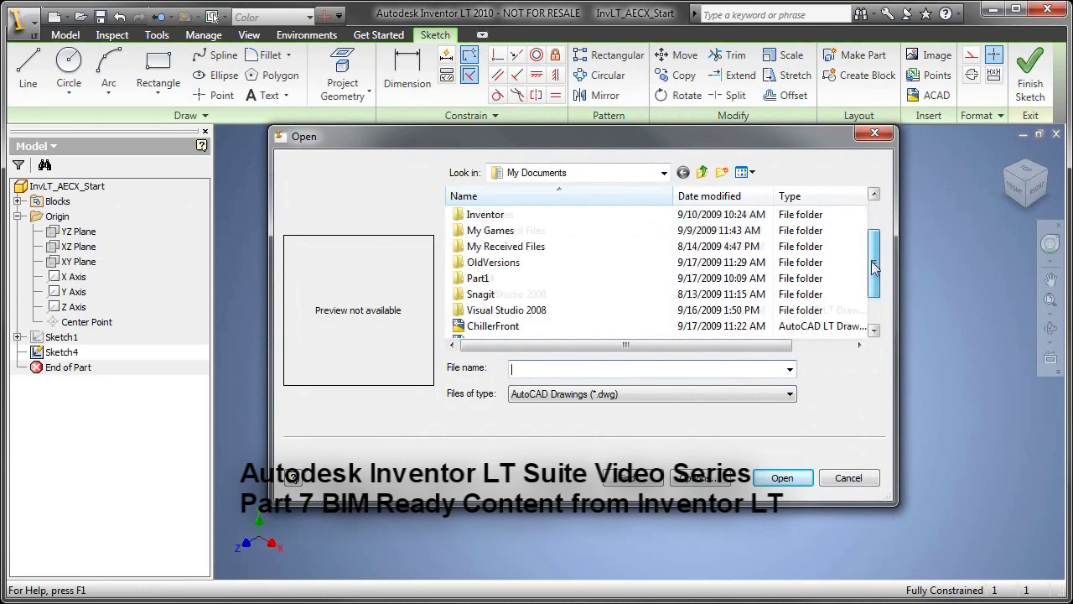
pyautogui.click(848, 477)
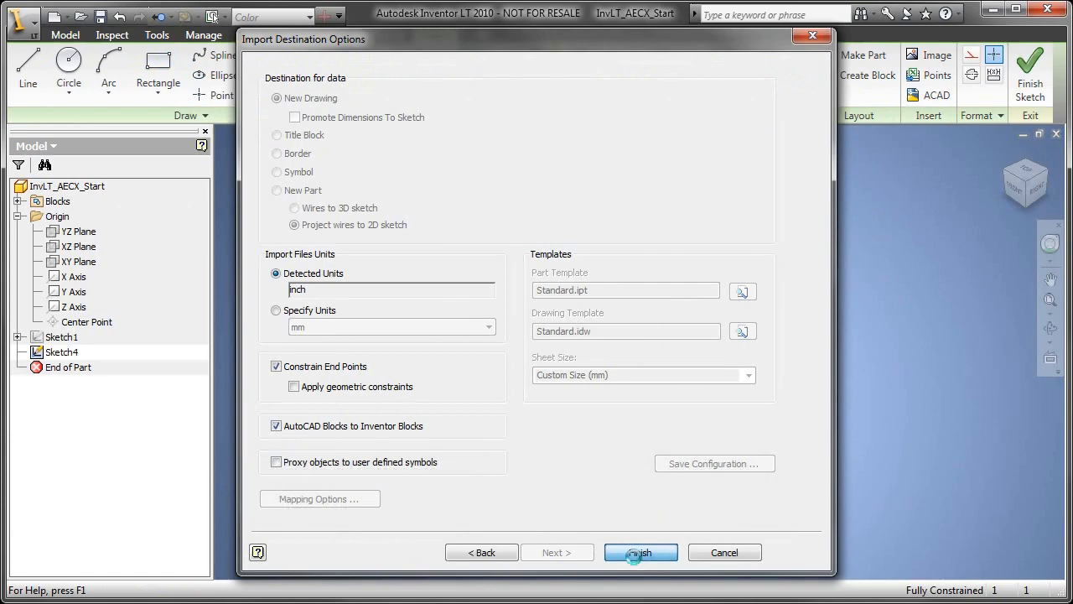
pyautogui.click(640, 552)
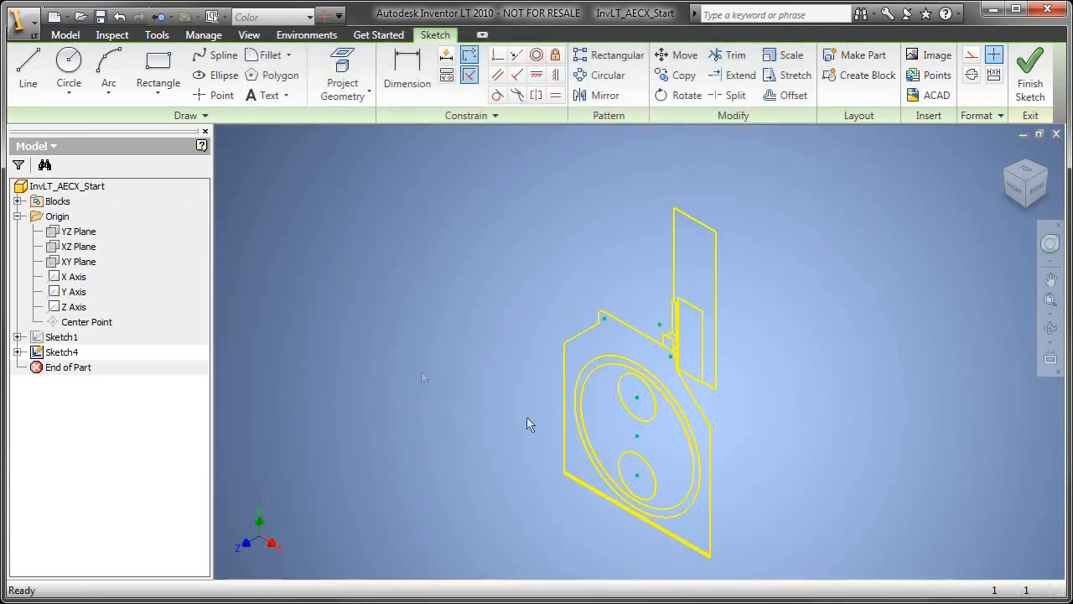
# Extrude the large circle symmetrically into a solid cylinder about 157 inches long, using a measured distance.
pyautogui.rightClick(528, 424)
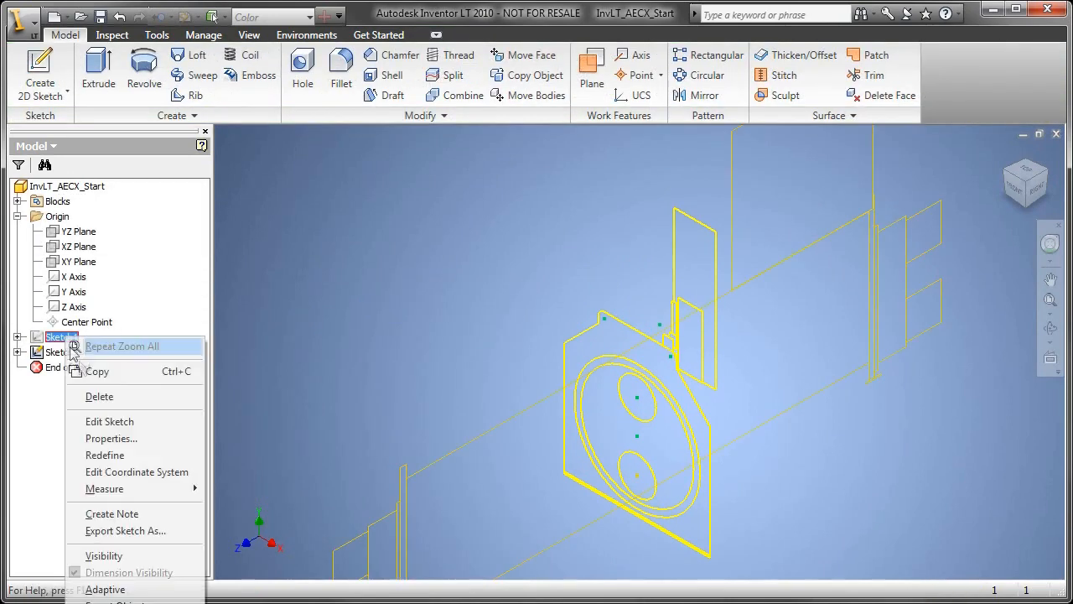
pyautogui.click(122, 346)
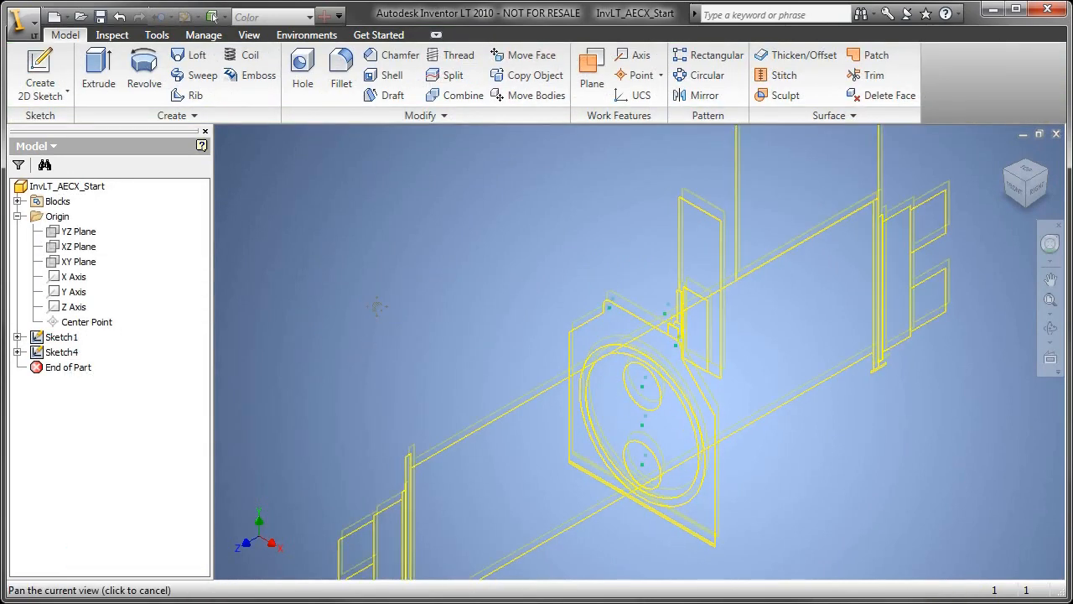
pyautogui.click(98, 71)
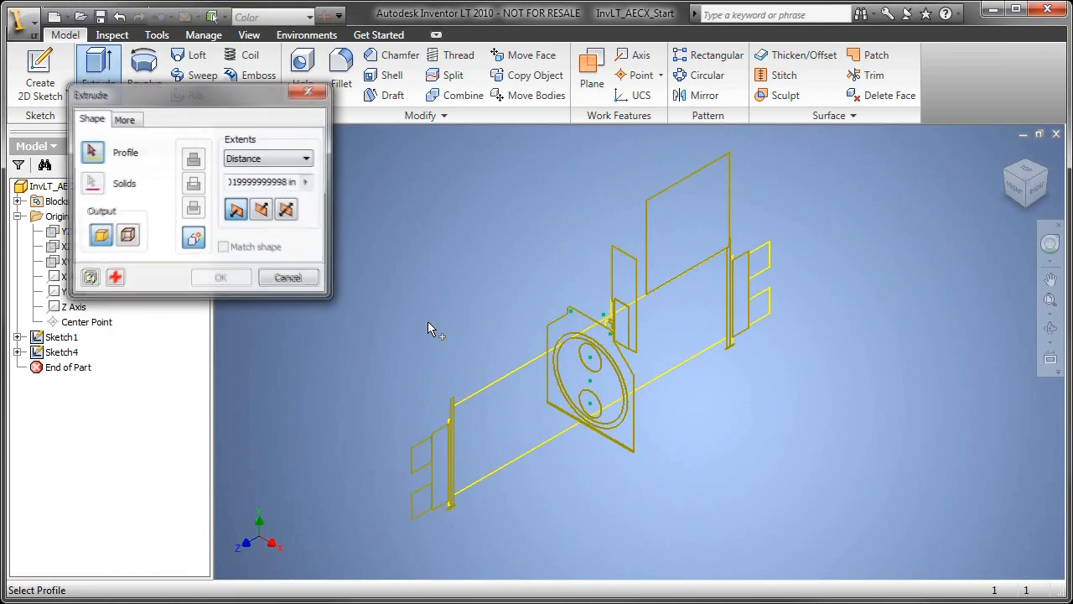
pyautogui.click(591, 374)
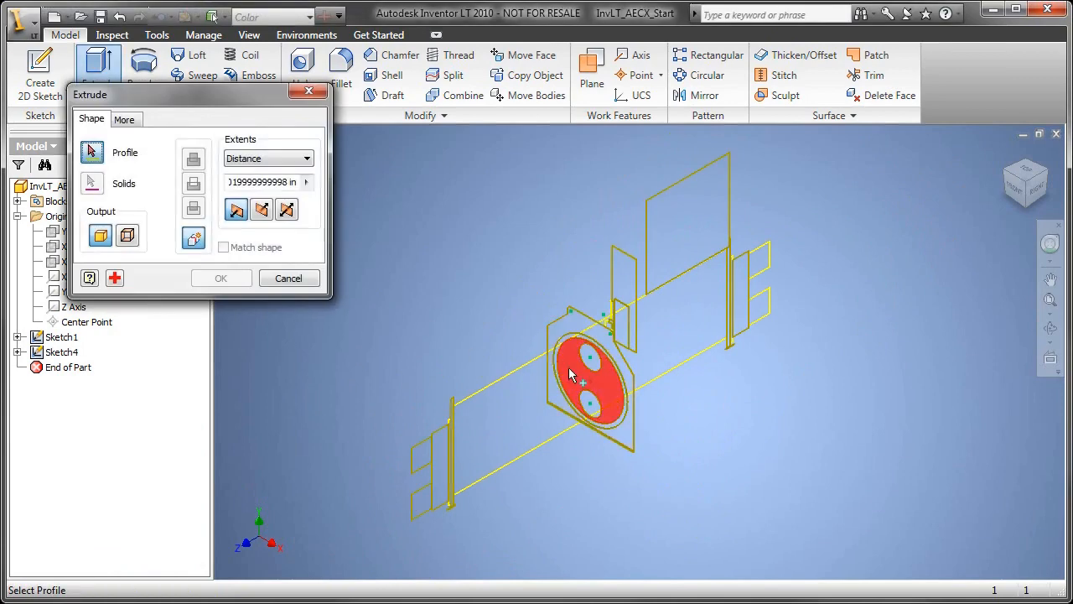
pyautogui.click(583, 373)
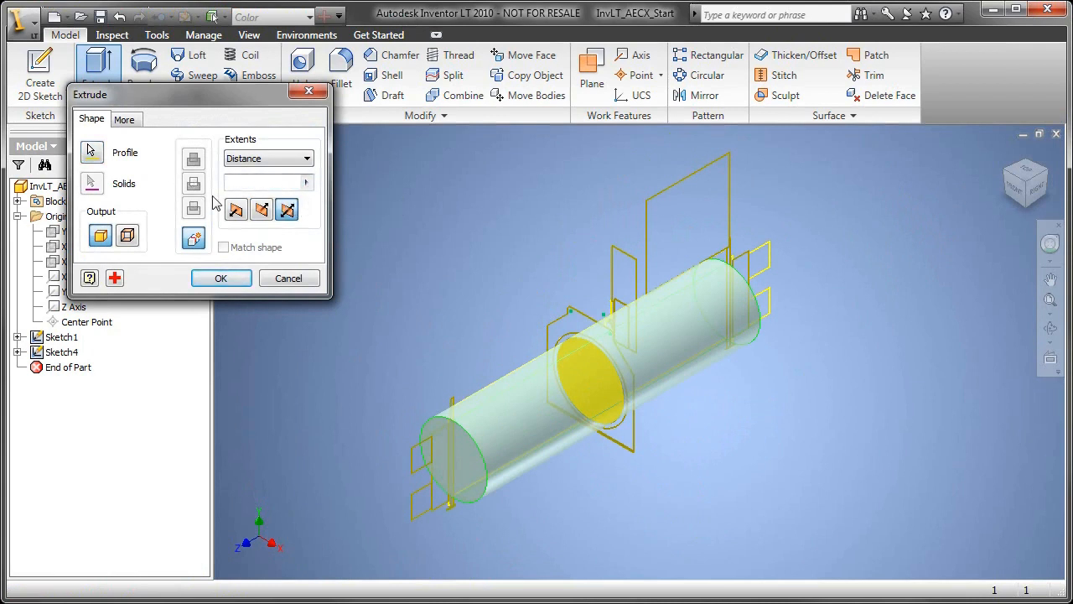
pyautogui.click(306, 182)
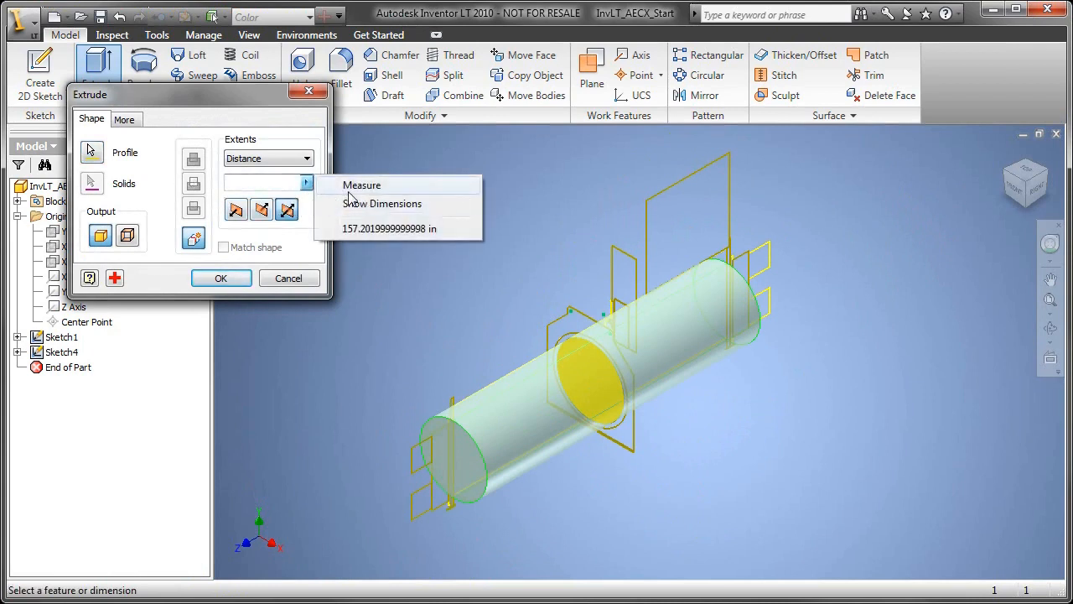
pyautogui.click(362, 184)
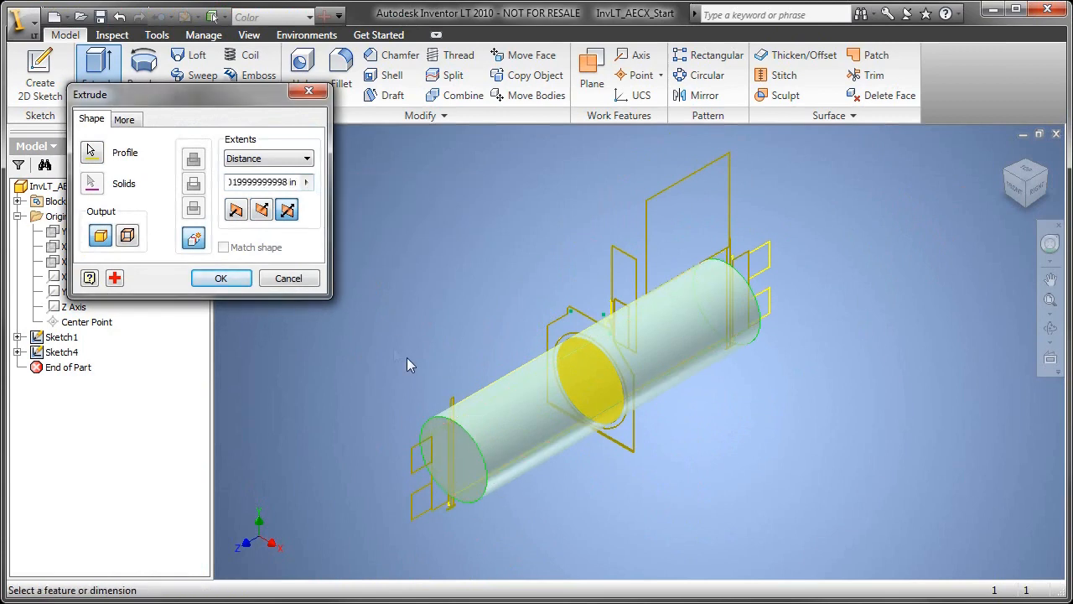
pyautogui.click(221, 277)
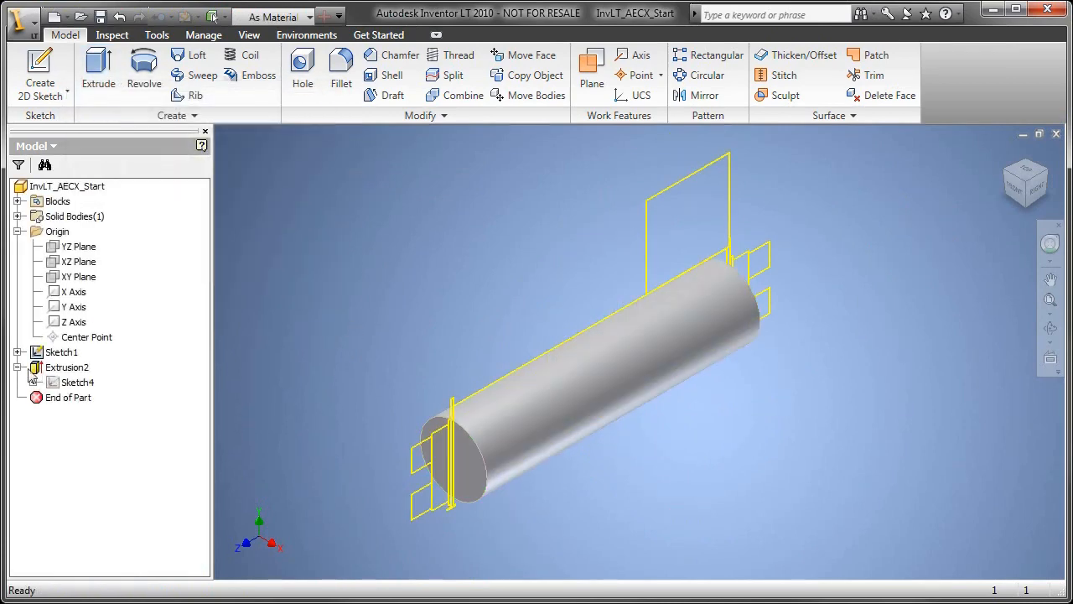
# Make Sketch4 visible and extrude the flange plate with a measured thickness.
pyautogui.rightClick(75, 381)
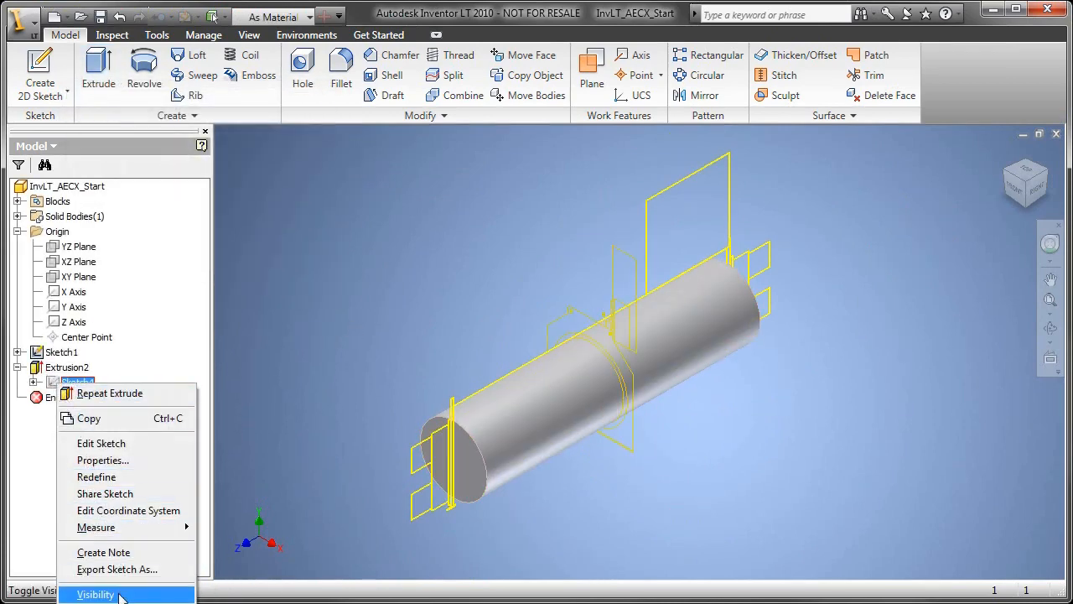
pyautogui.click(109, 393)
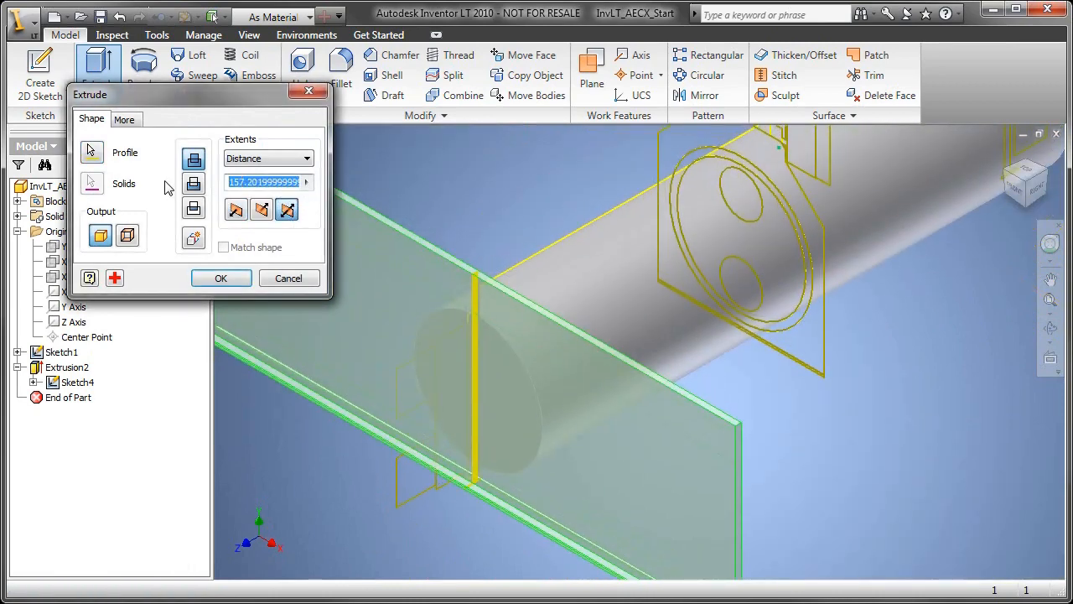
pyautogui.click(306, 182)
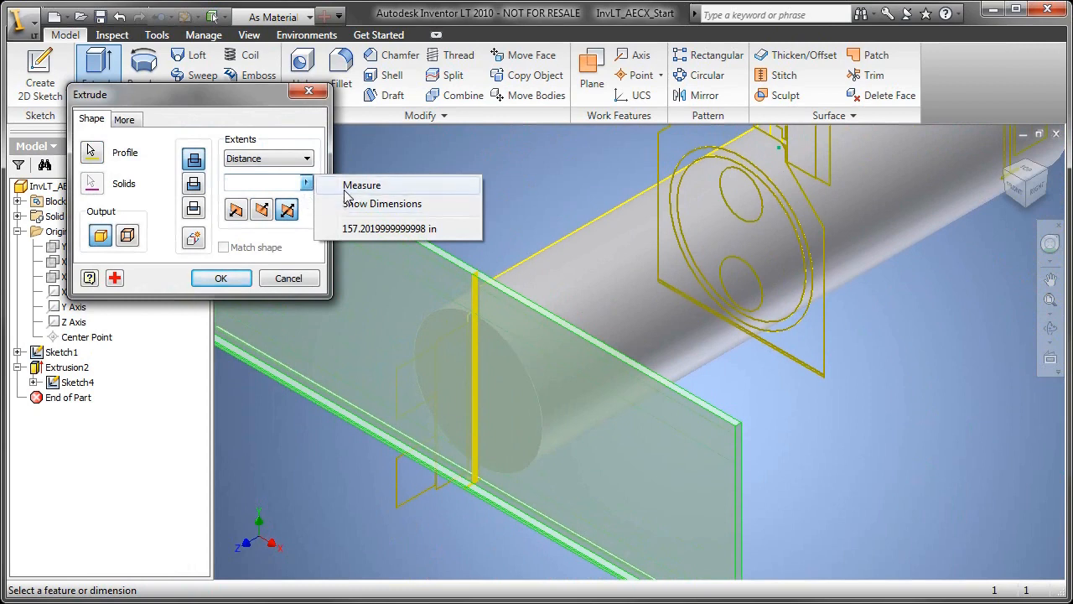
pyautogui.click(361, 185)
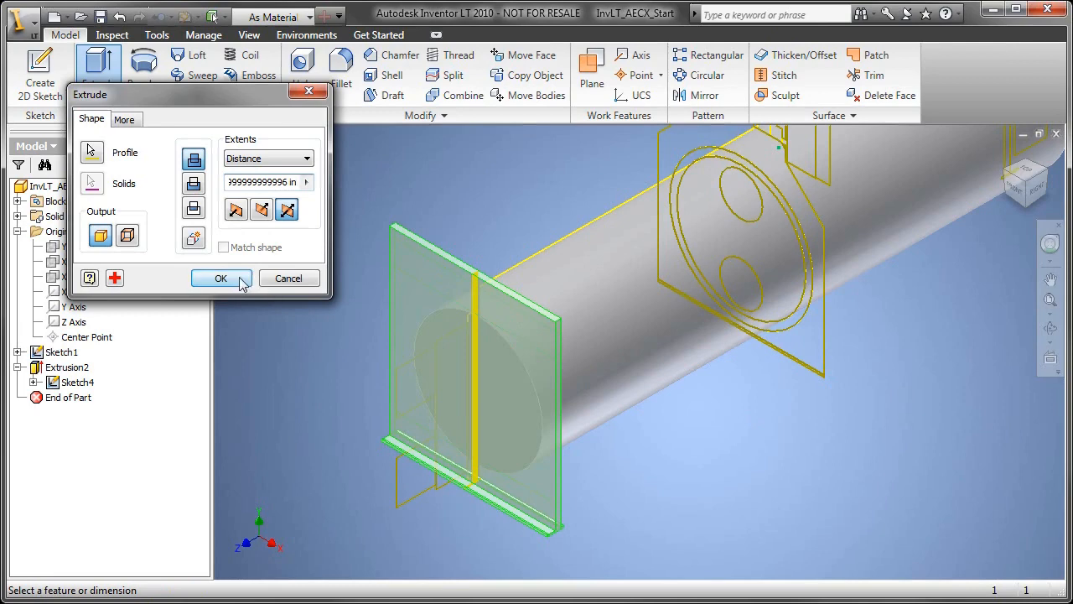
pyautogui.click(221, 278)
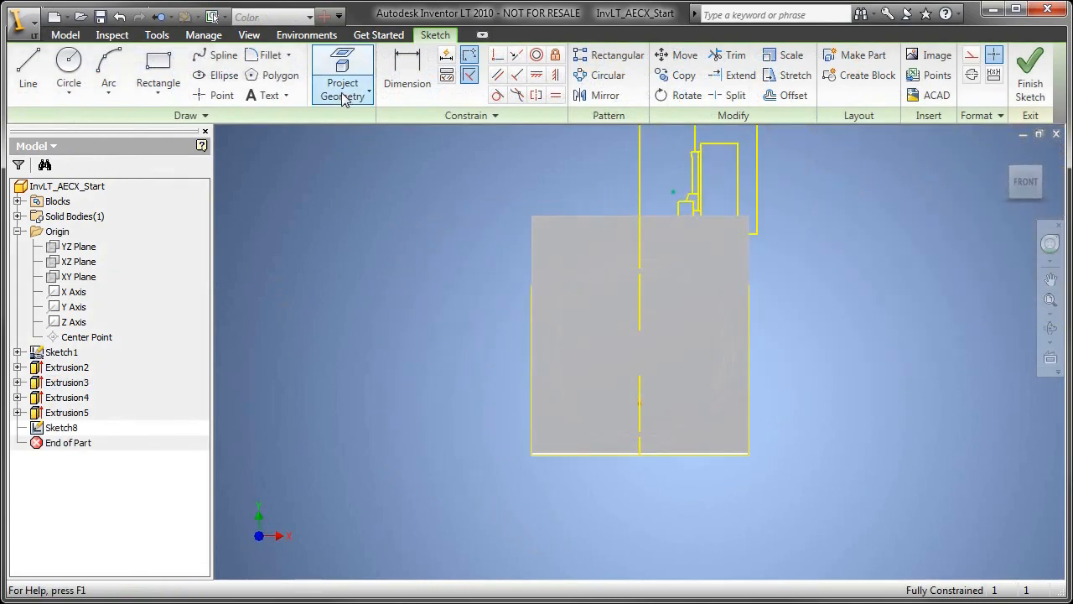
# Project edges into a new sketch and extrude the two small pipe circles to a face.
pyautogui.click(342, 82)
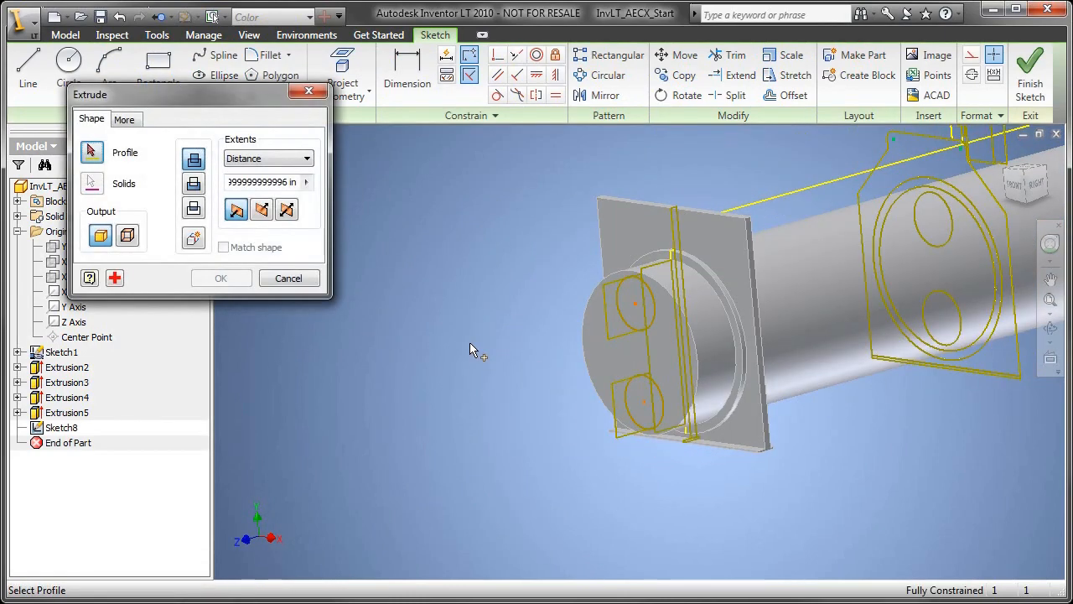
pyautogui.click(616, 310)
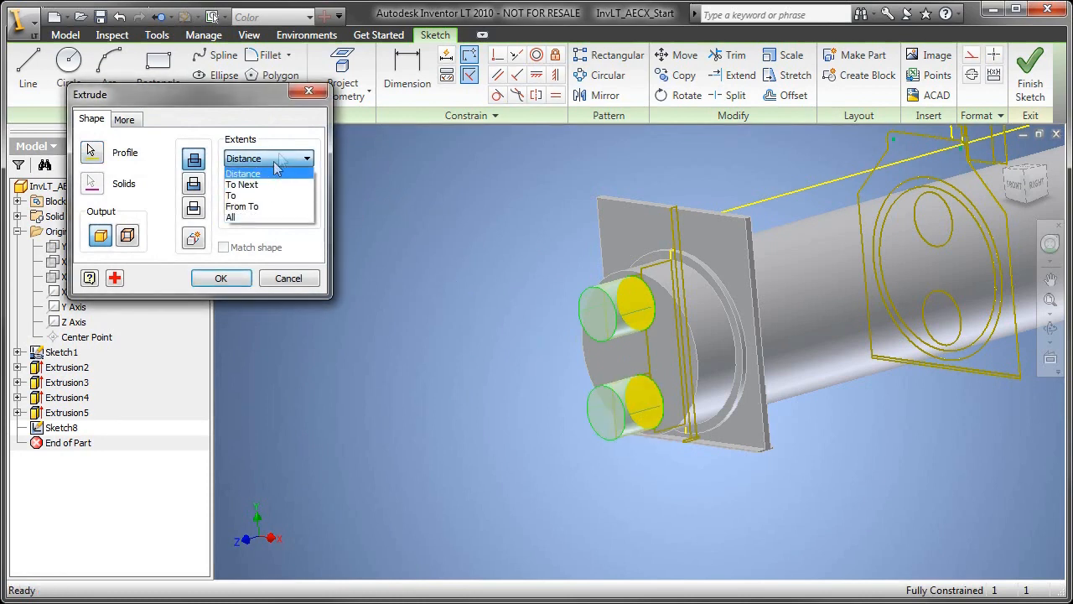
pyautogui.click(230, 195)
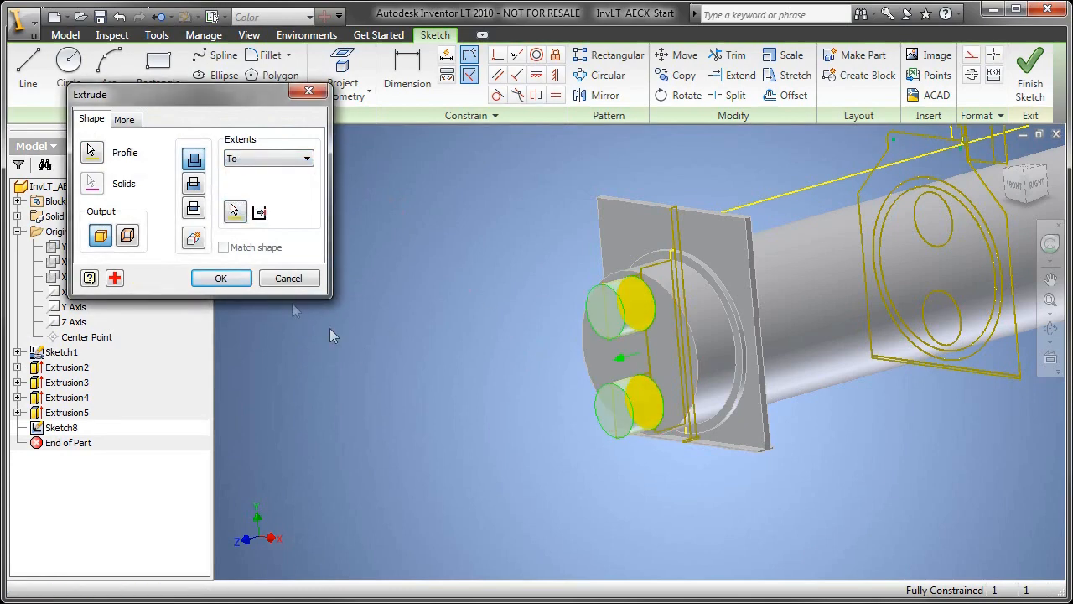
pyautogui.click(221, 278)
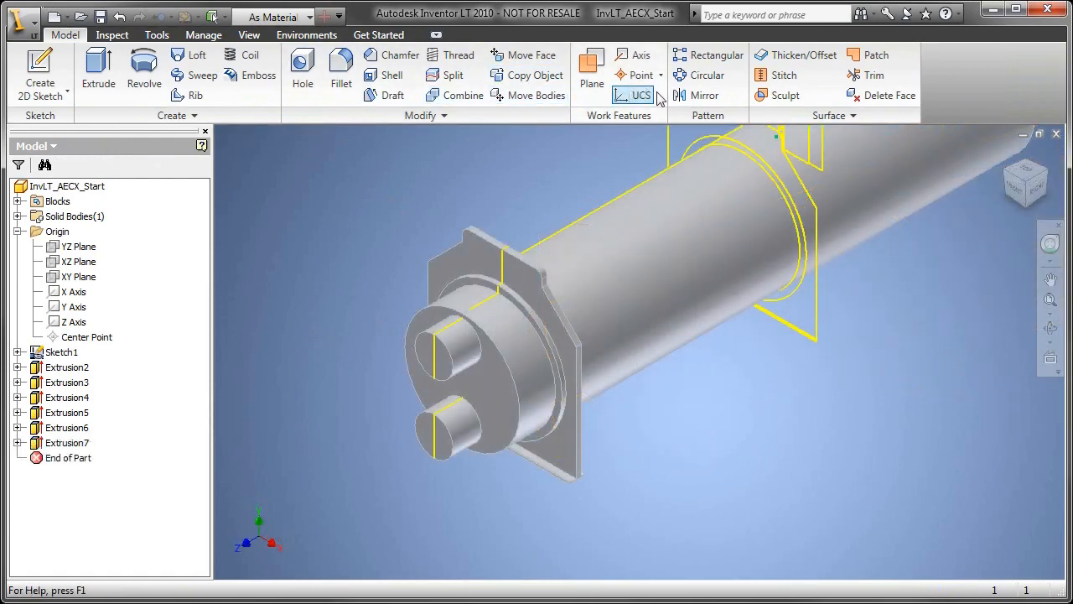
# Mirror Extrusion3 through Extrusion7 about the XY Plane.
pyautogui.click(705, 95)
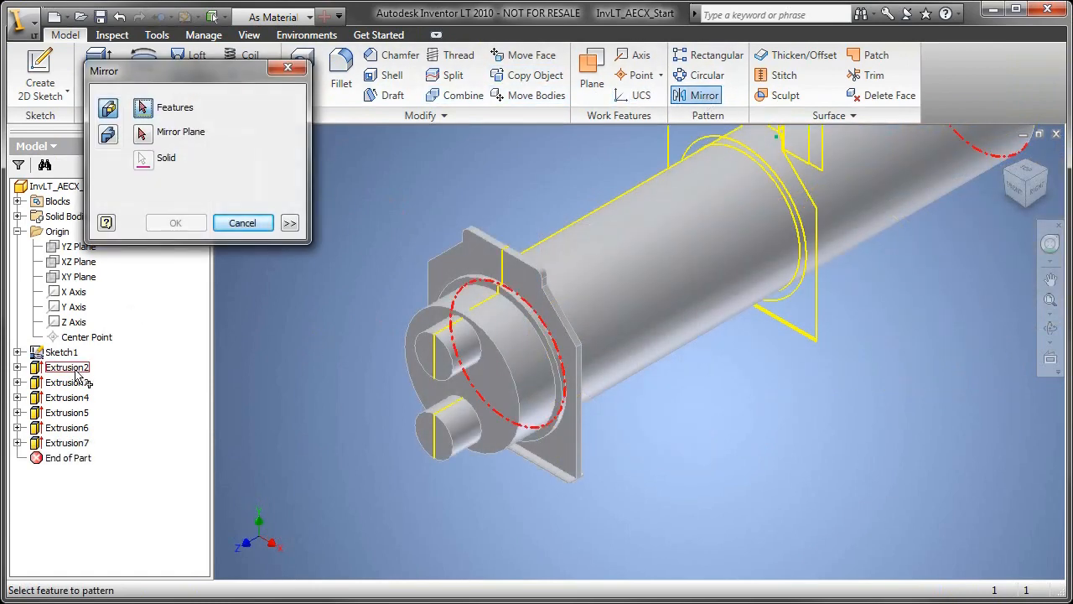
pyautogui.click(67, 397)
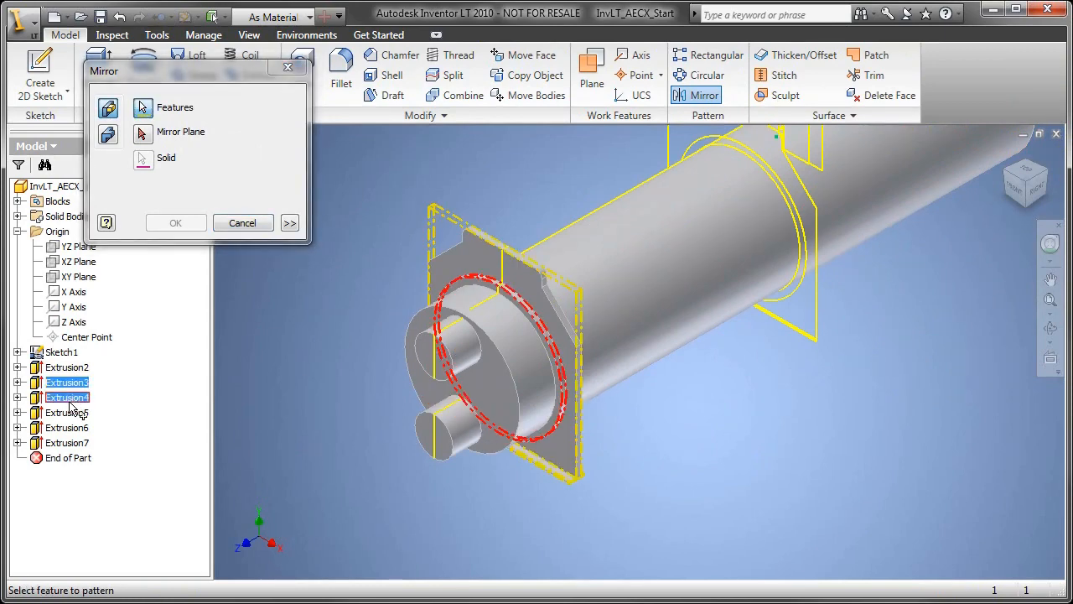
pyautogui.click(67, 443)
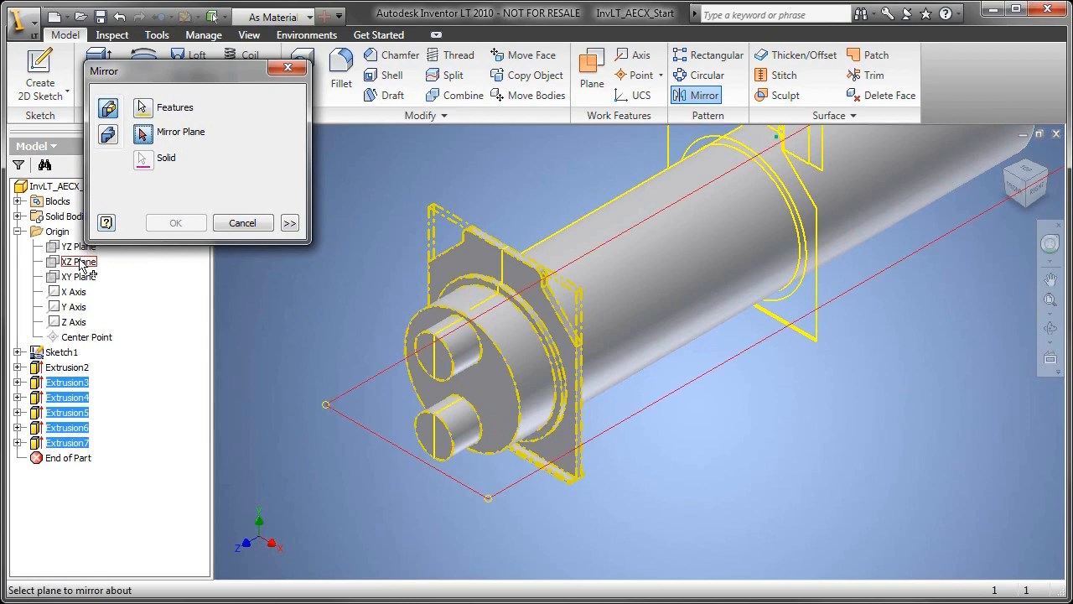
pyautogui.click(80, 276)
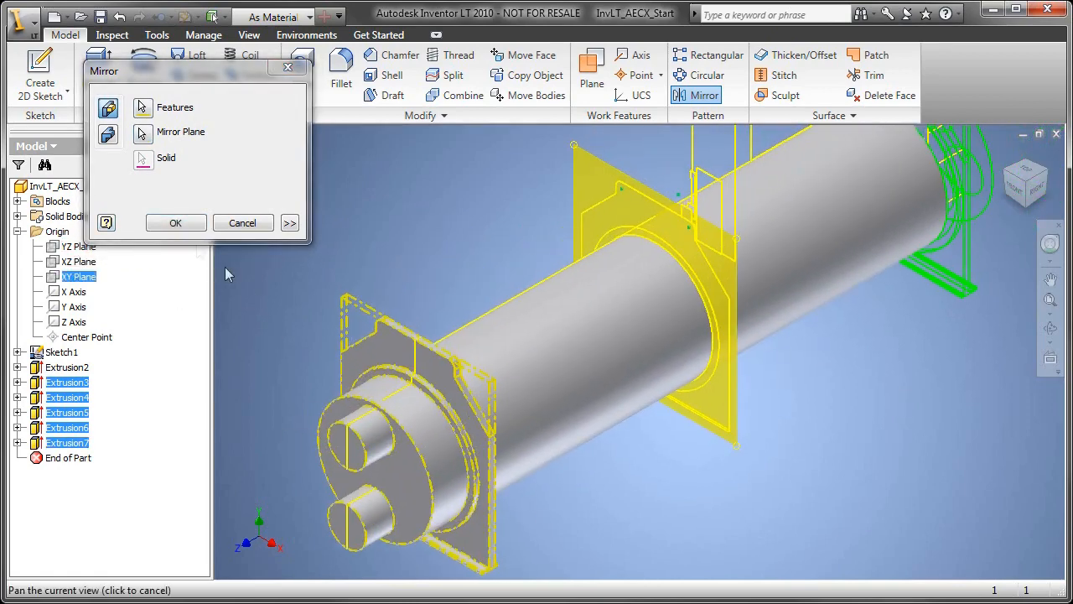
pyautogui.click(175, 222)
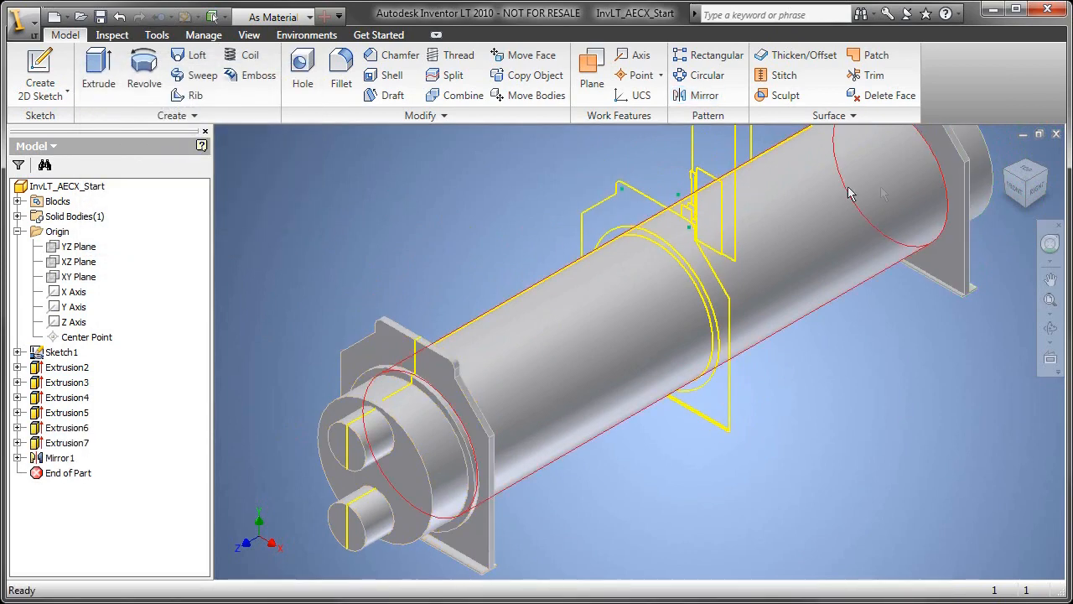
# Check the side and home views, then switch into the AEC Exchange environment.
pyautogui.click(1026, 182)
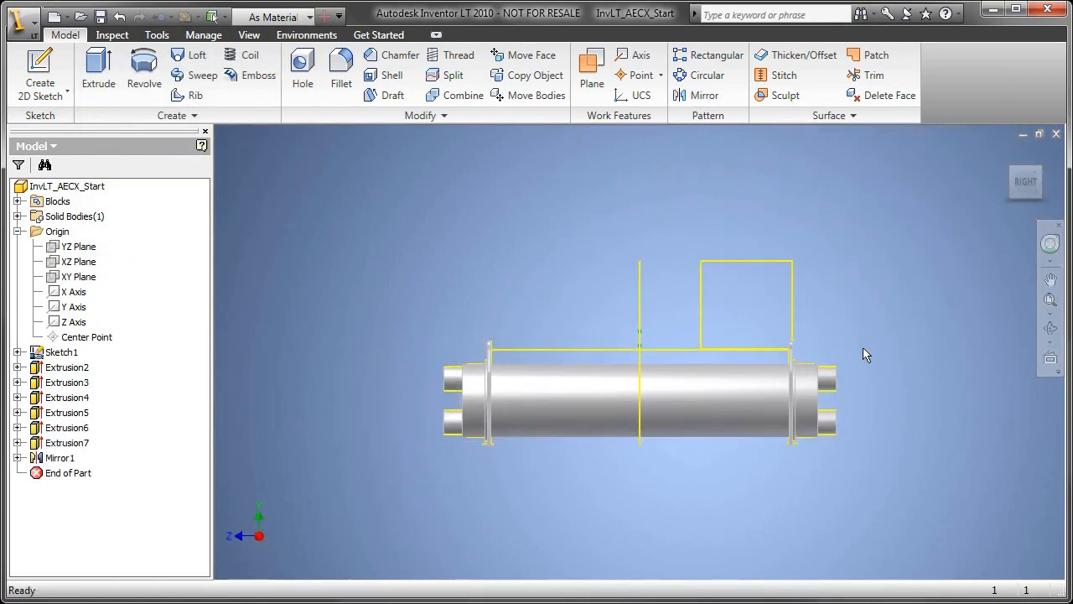
pyautogui.moveTo(599, 482)
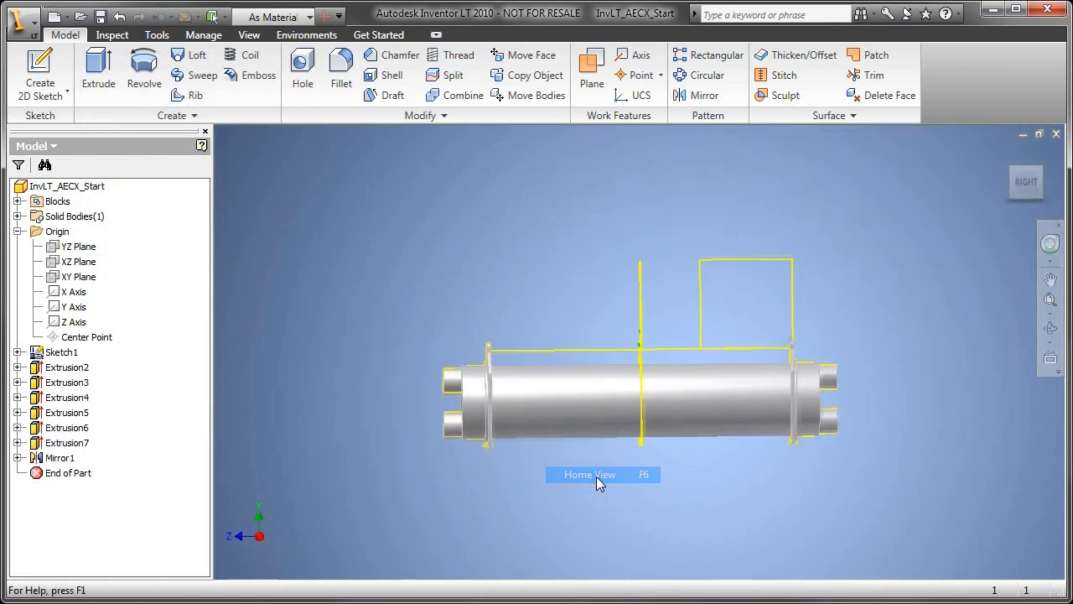
pyautogui.click(589, 475)
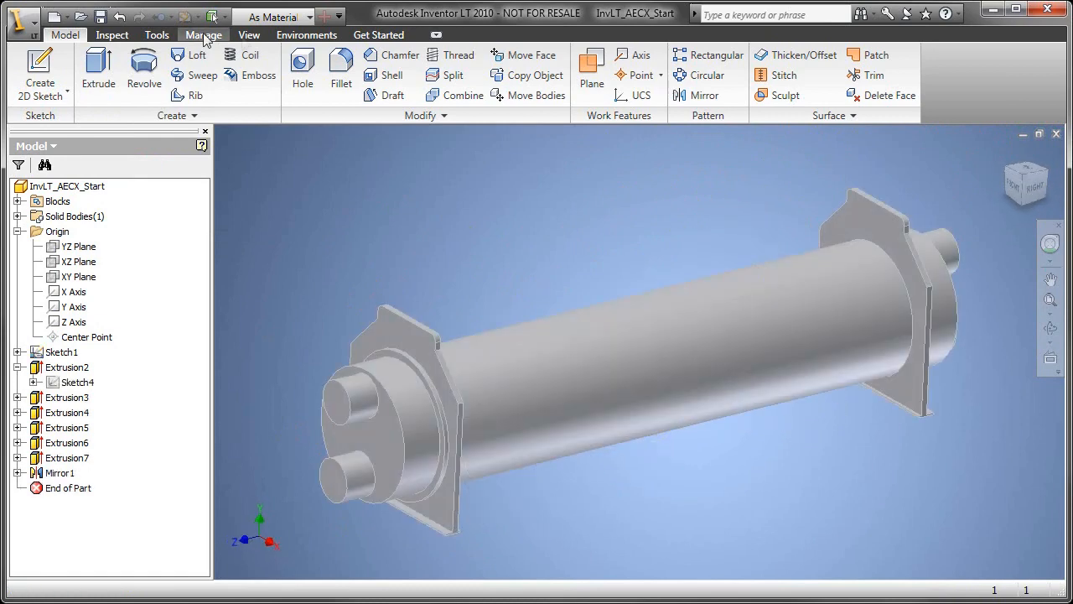
pyautogui.click(306, 35)
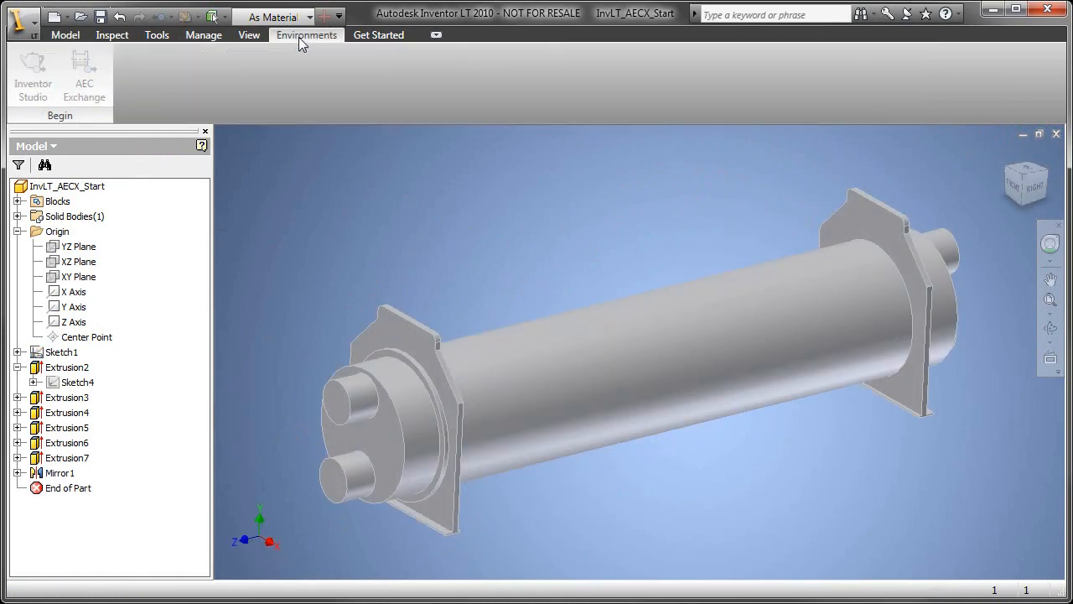
pyautogui.click(84, 75)
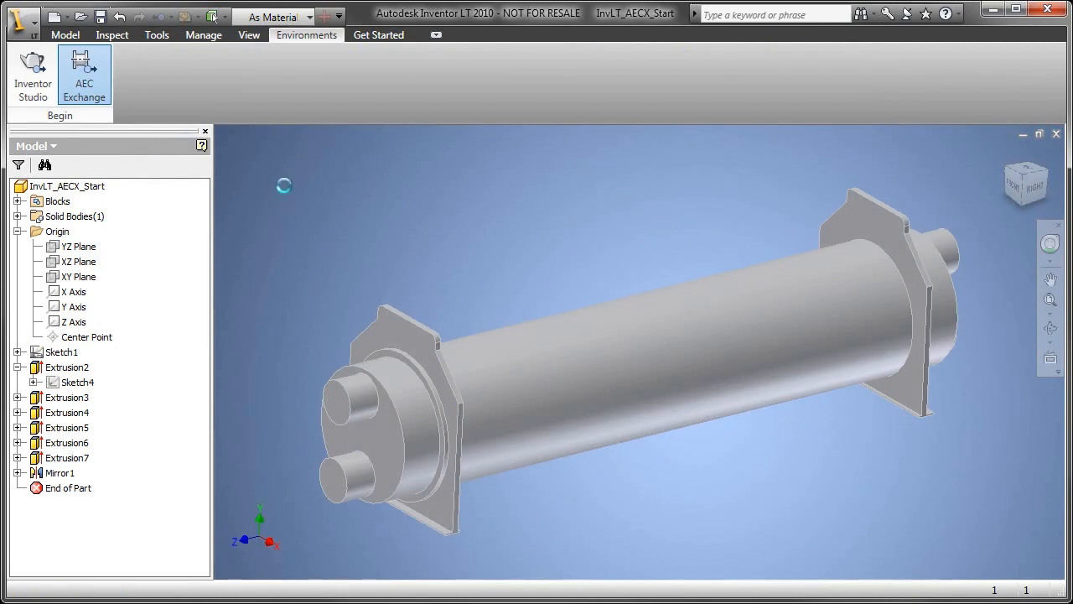
pyautogui.click(84, 75)
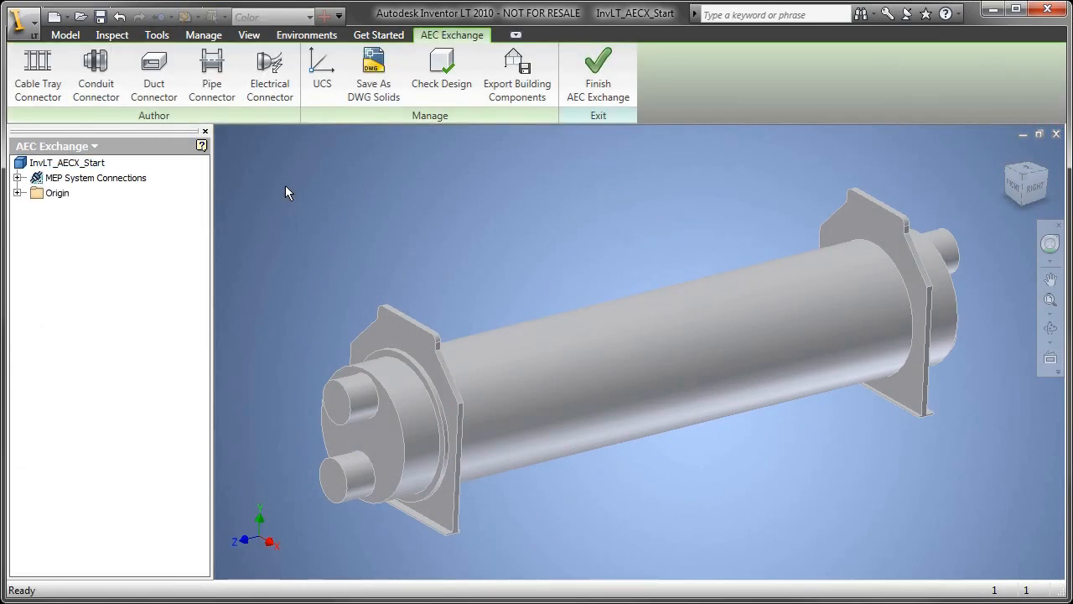
pyautogui.click(322, 71)
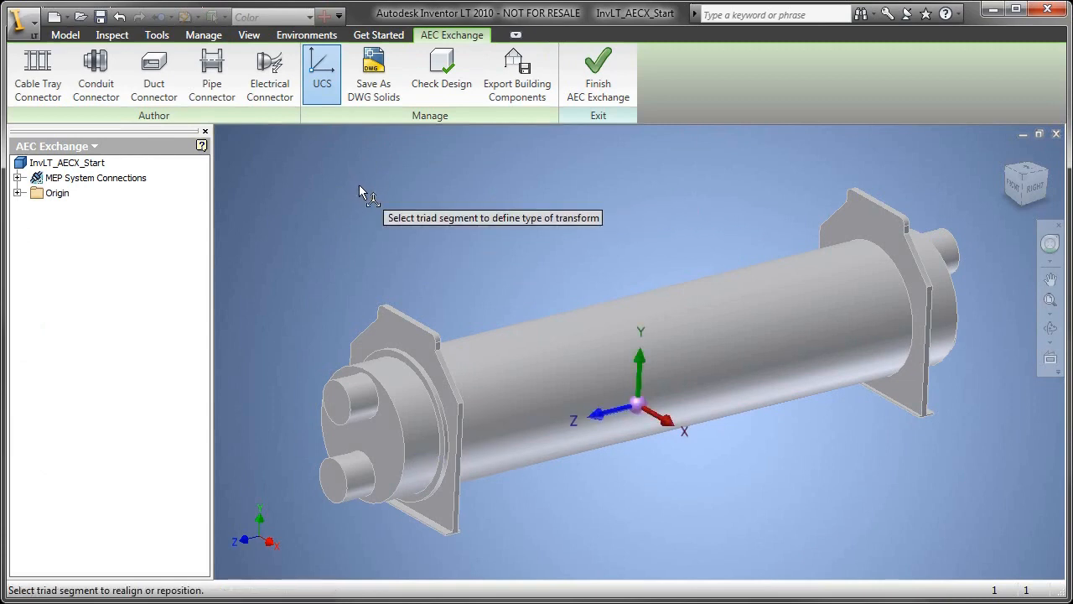
pyautogui.moveTo(662, 419)
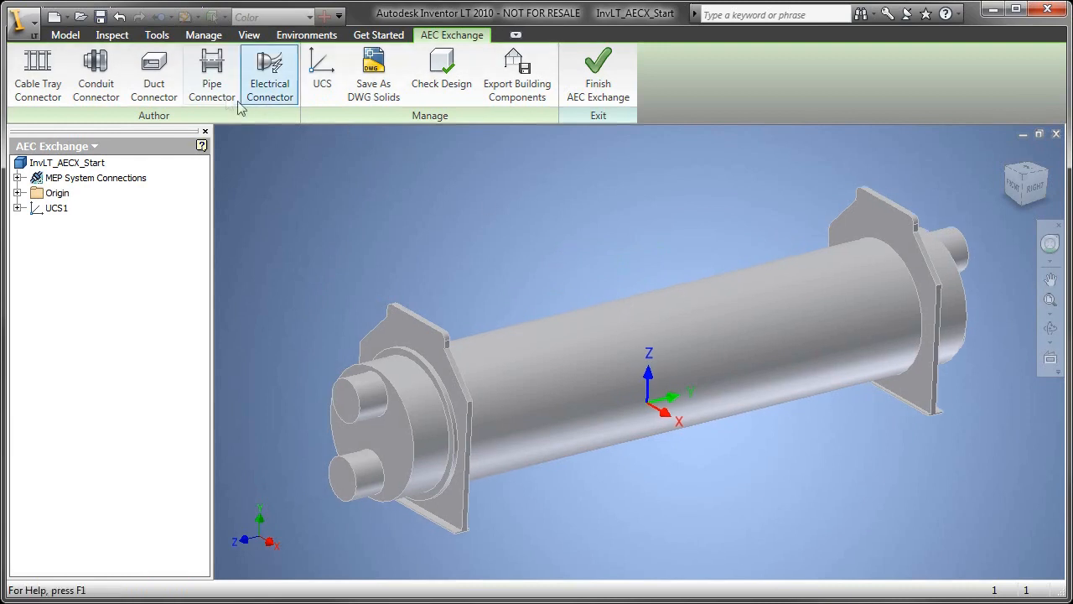
# Add a Domestic Cold Water pipe connector on the upper nozzle with In flow and its connection type.
pyautogui.click(212, 74)
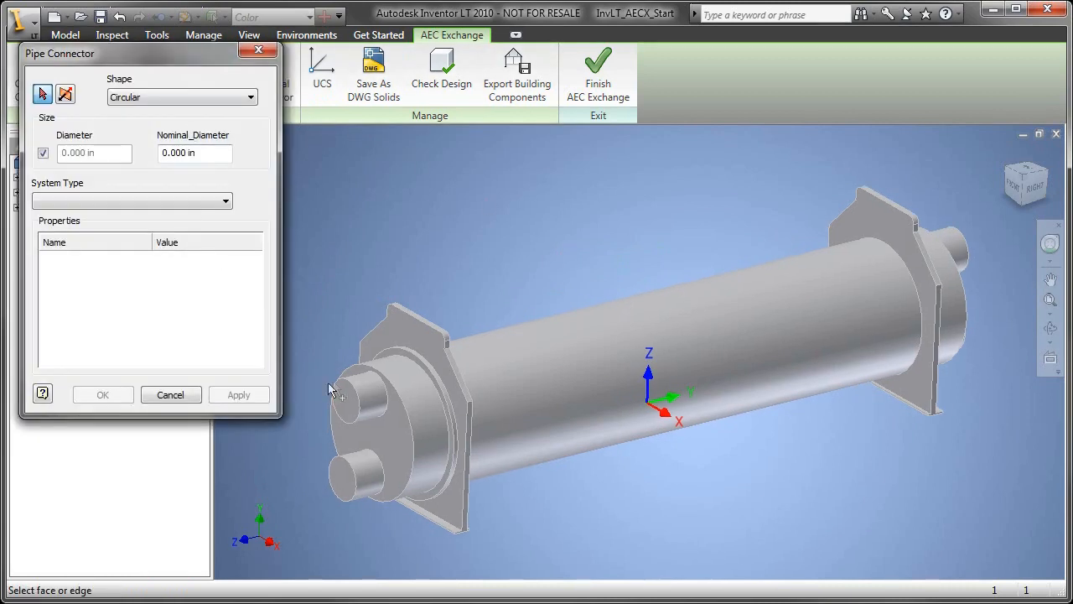
pyautogui.click(356, 403)
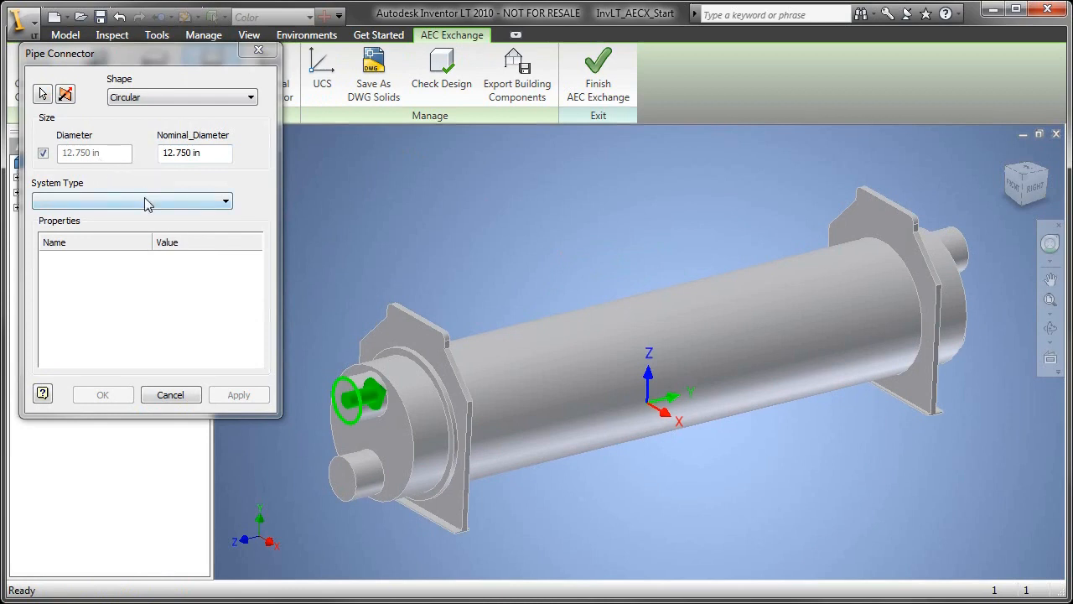
pyautogui.click(131, 201)
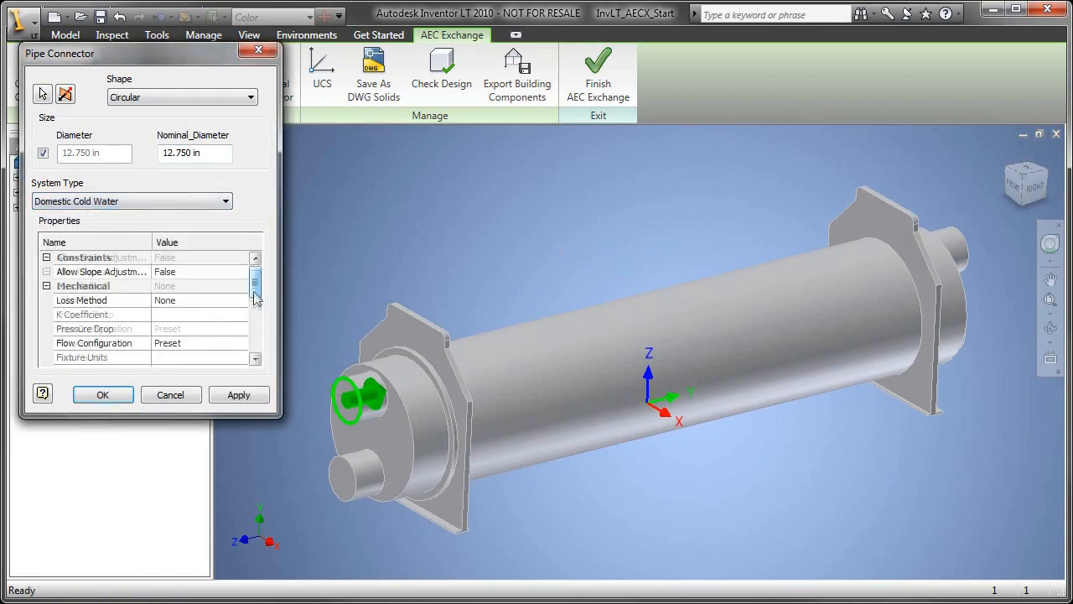
pyautogui.scroll(-3)
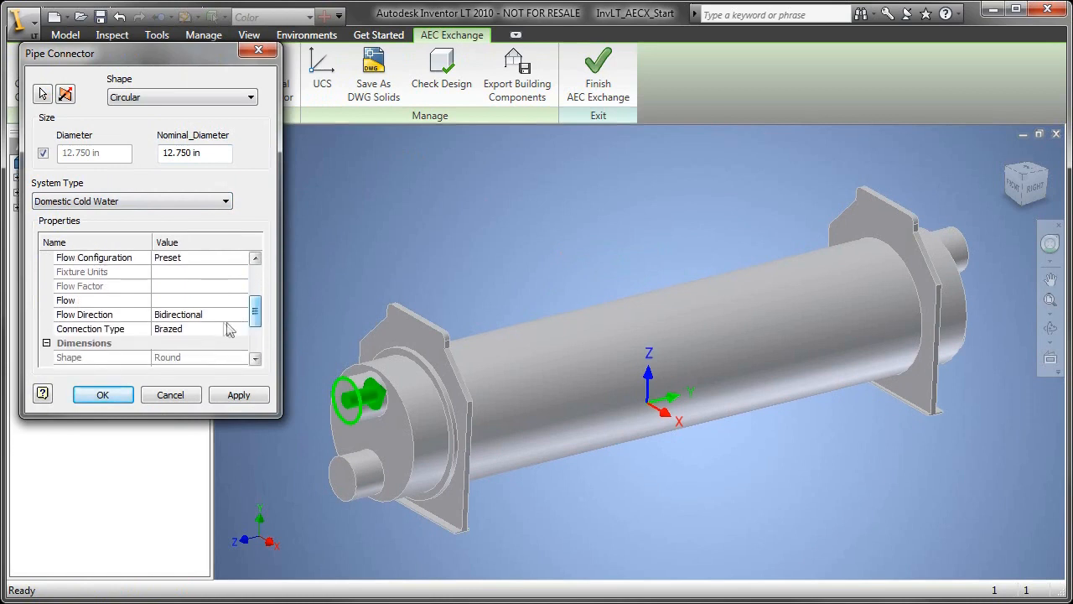
pyautogui.click(243, 315)
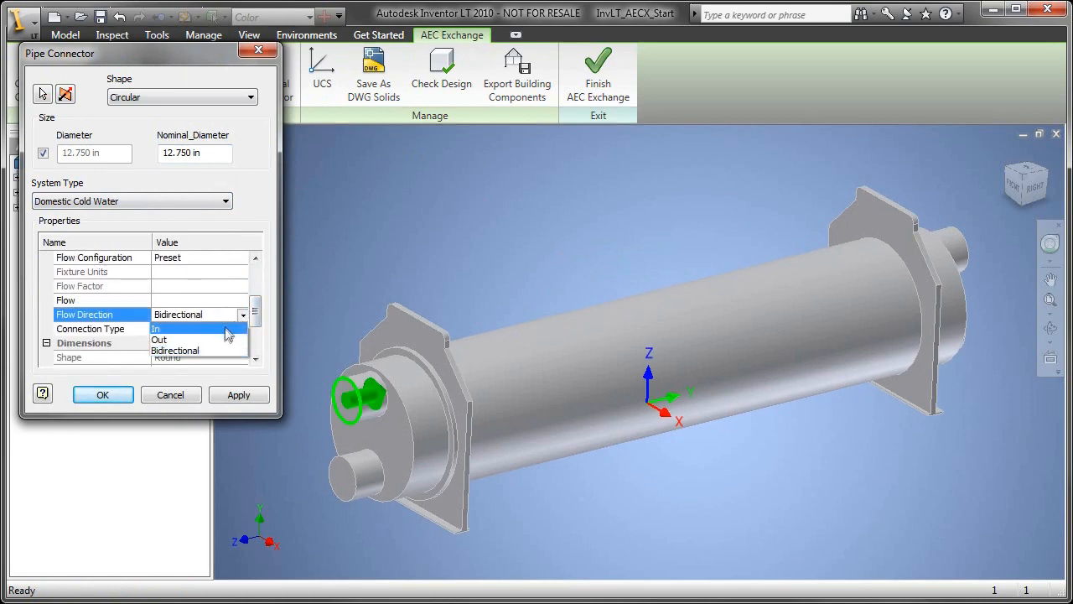
pyautogui.click(159, 328)
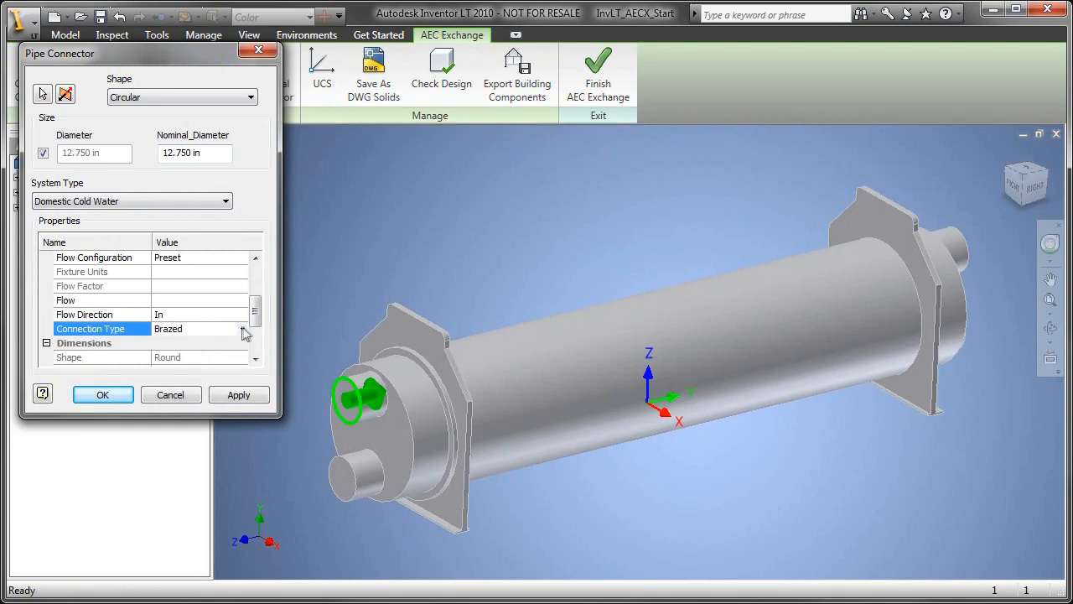
pyautogui.click(243, 329)
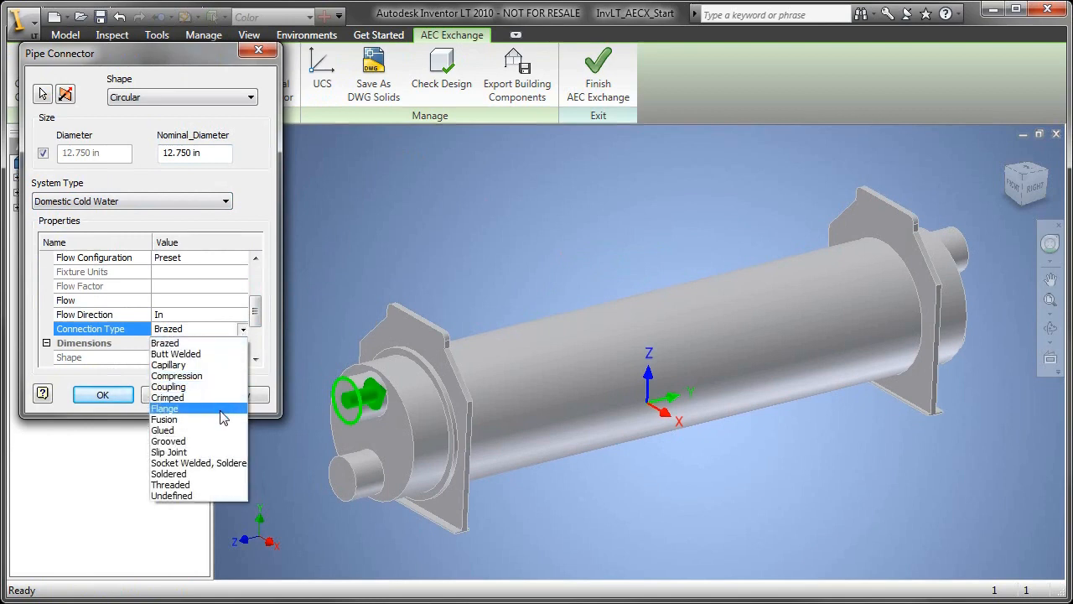
pyautogui.click(168, 440)
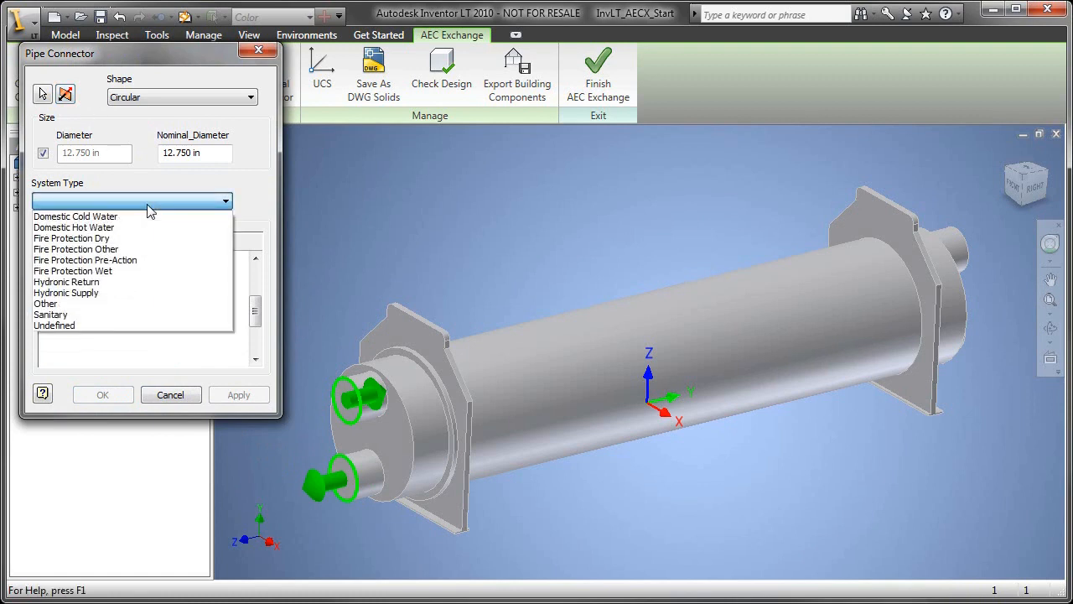
# Set the lower nozzle's connector to Domestic Cold Water with Out flow direction.
pyautogui.click(76, 215)
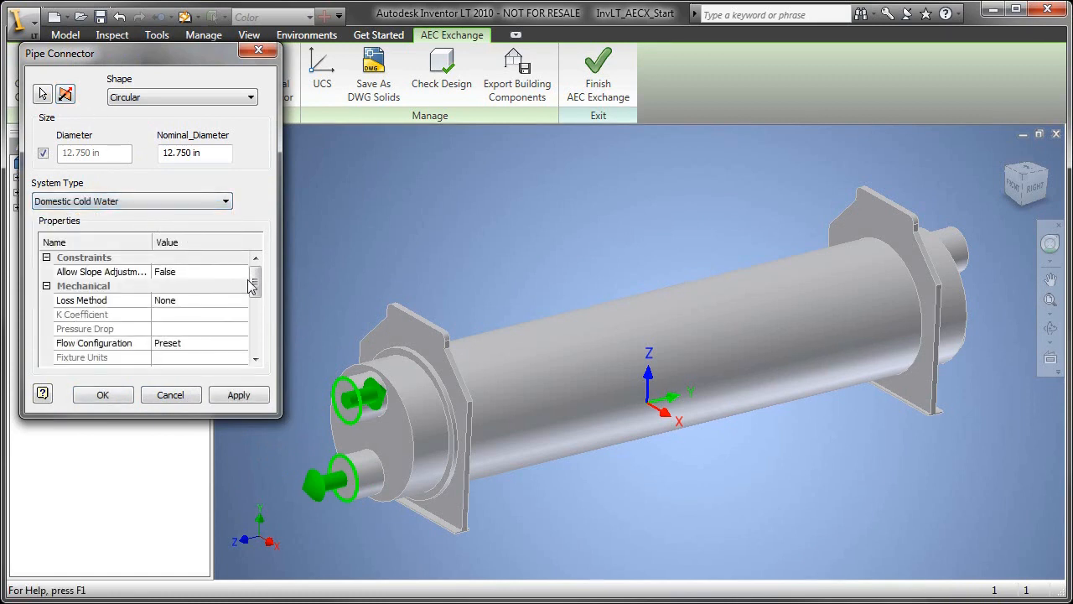
pyautogui.scroll(-3)
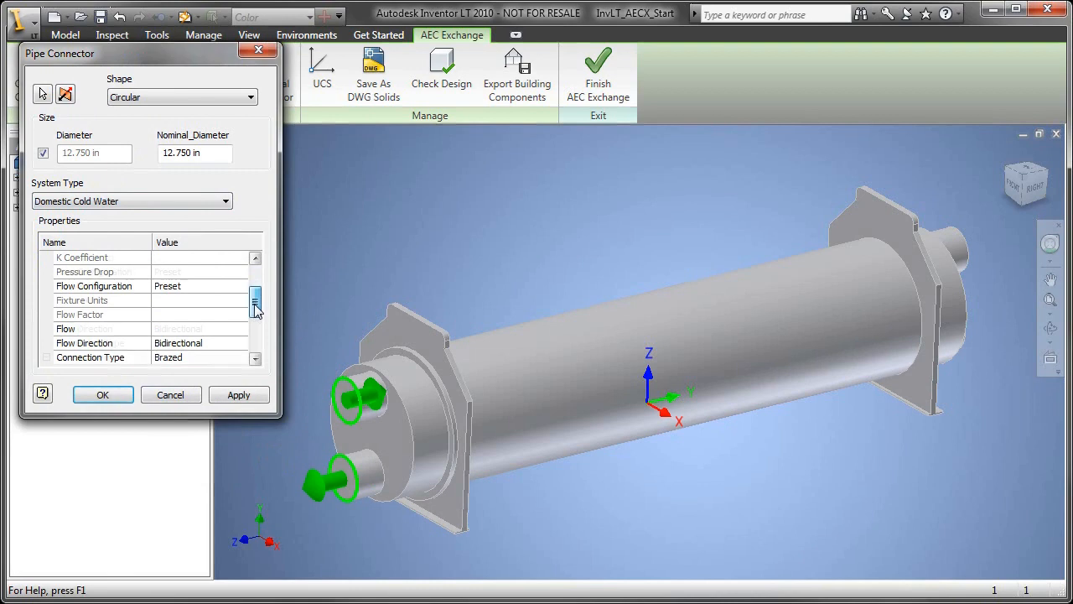
pyautogui.click(244, 300)
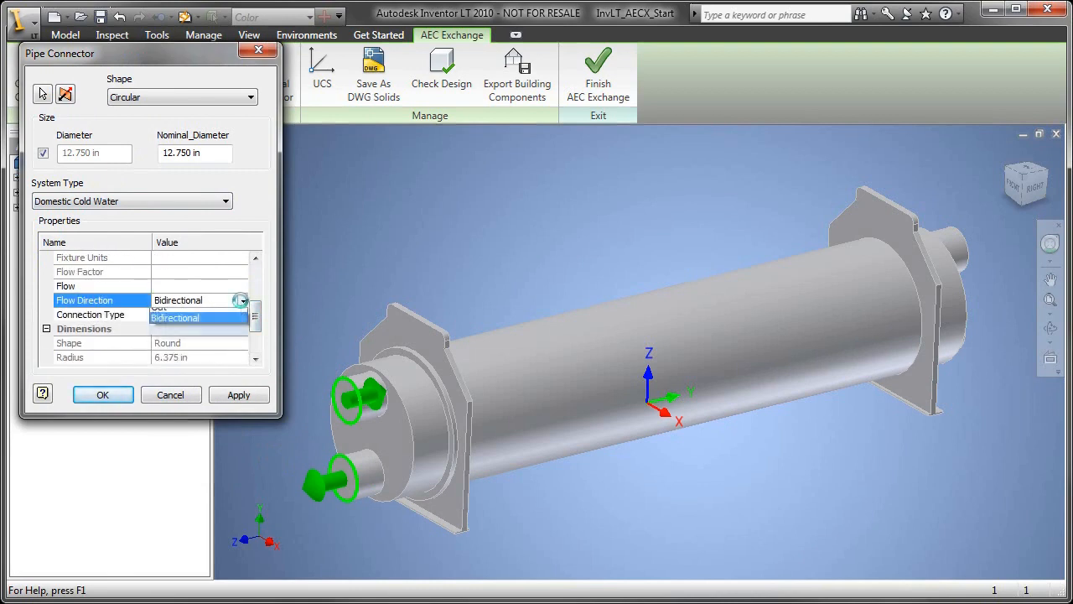
pyautogui.click(173, 308)
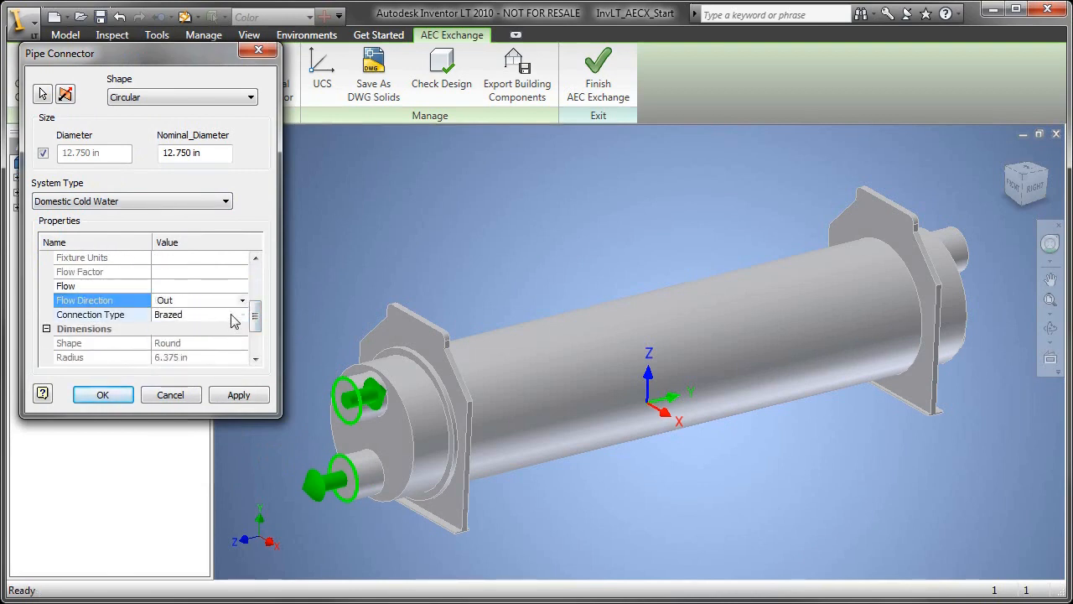
pyautogui.click(243, 315)
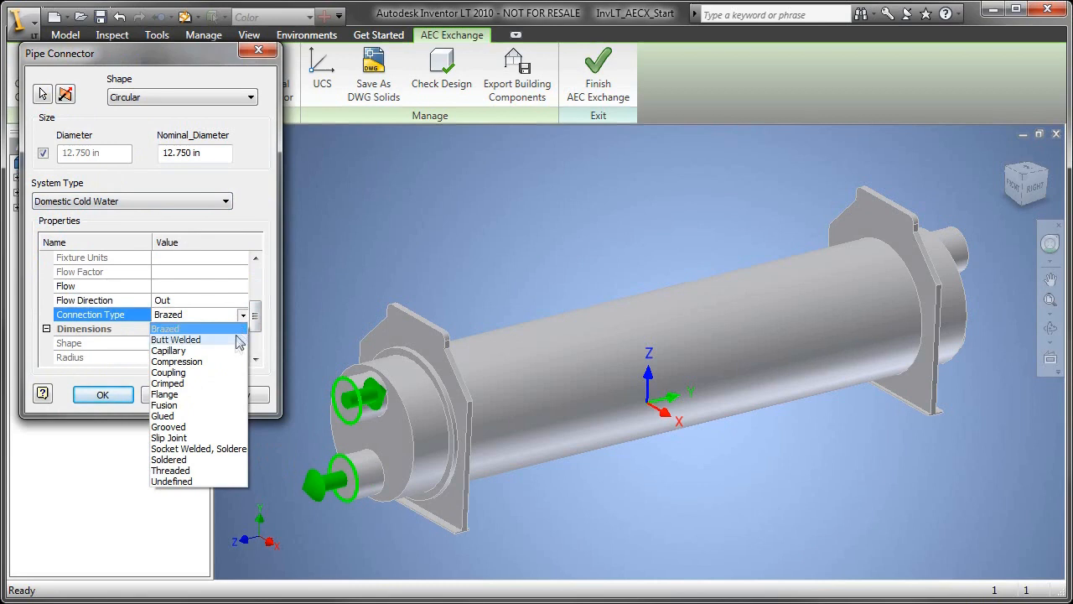
pyautogui.moveTo(217, 430)
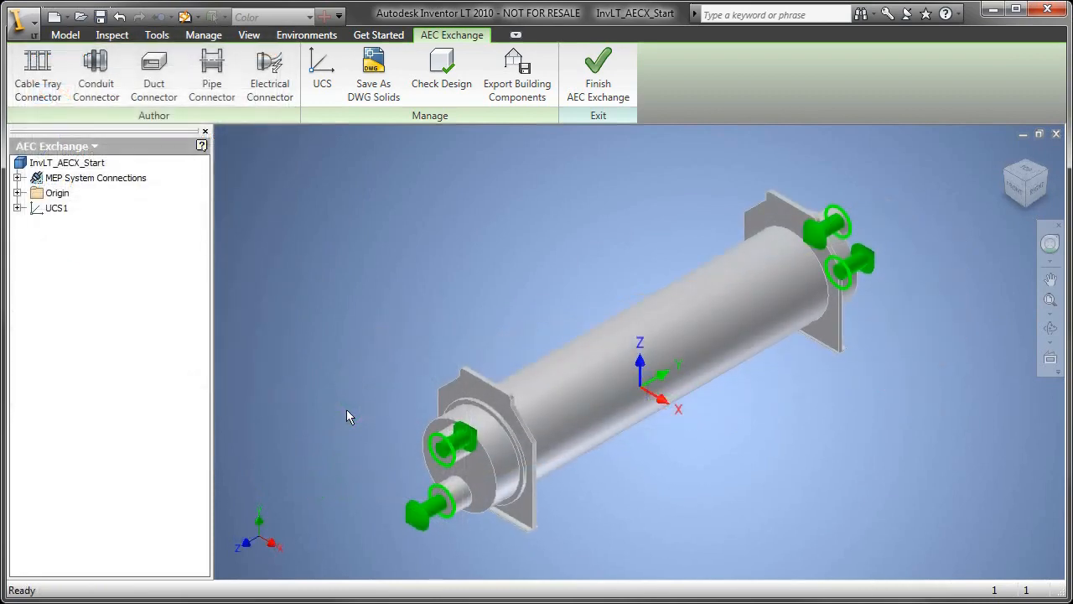
pyautogui.moveTo(317, 144)
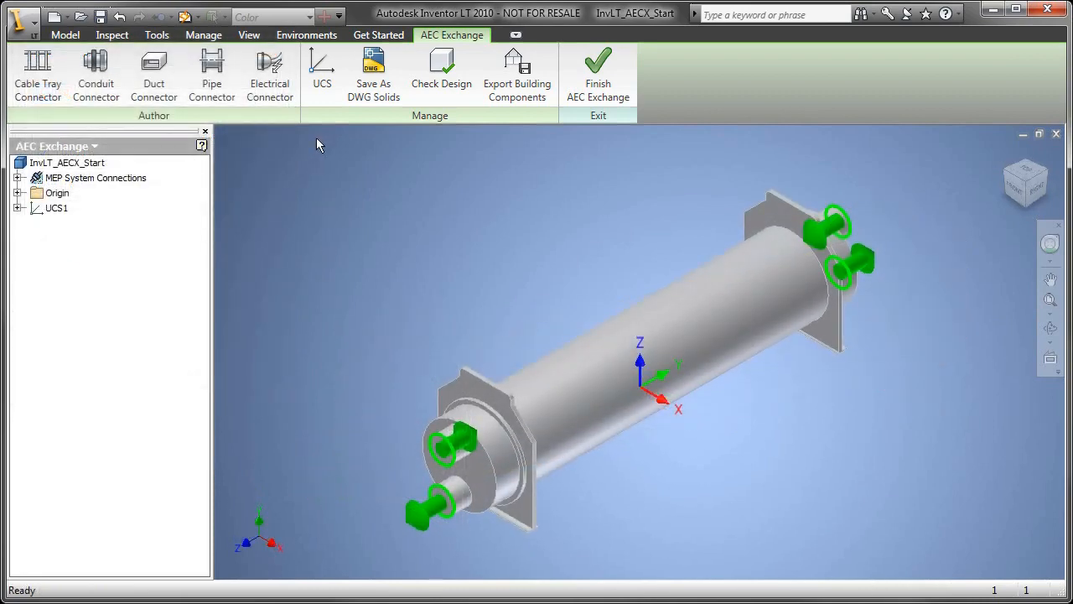
pyautogui.moveTo(517, 74)
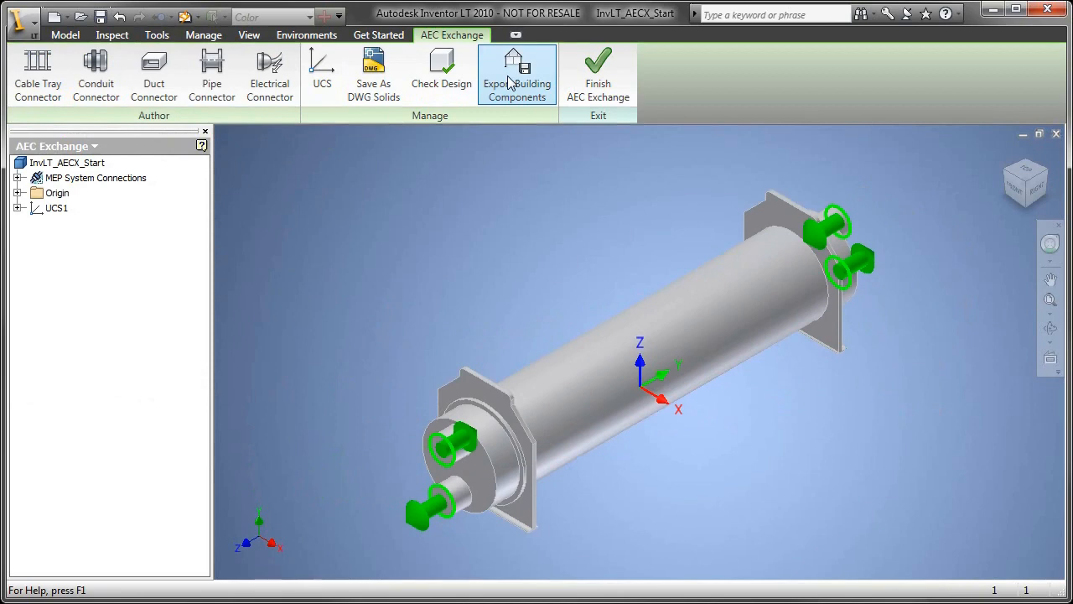
# Open Export Building Components from the AEC Exchange tab.
pyautogui.click(517, 74)
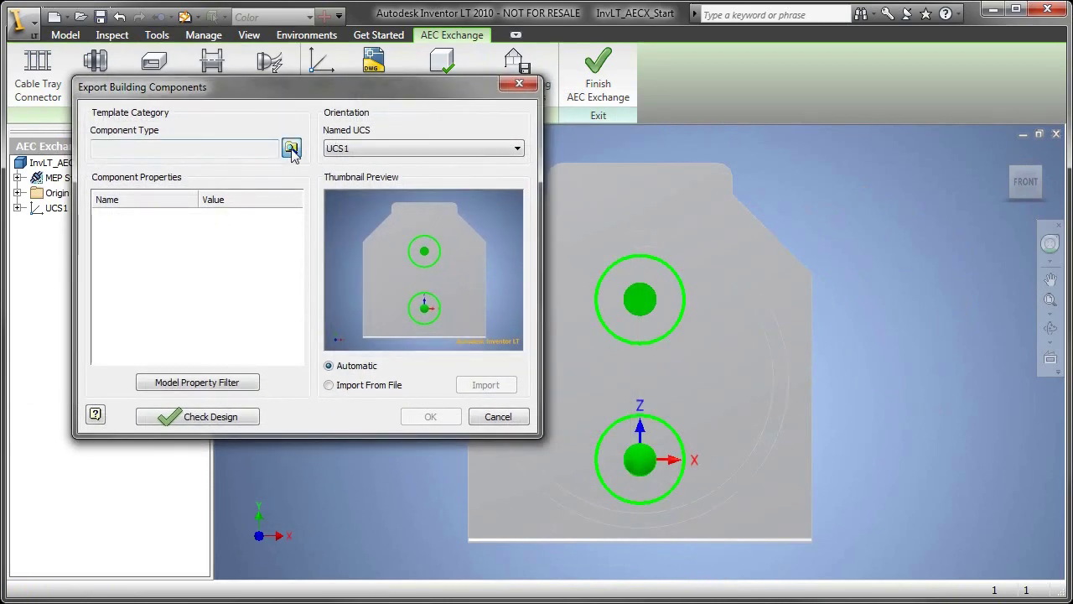
# Choose HVAC Distribution Devices as the component type and enter 'Chiller' as identity data.
pyautogui.click(291, 148)
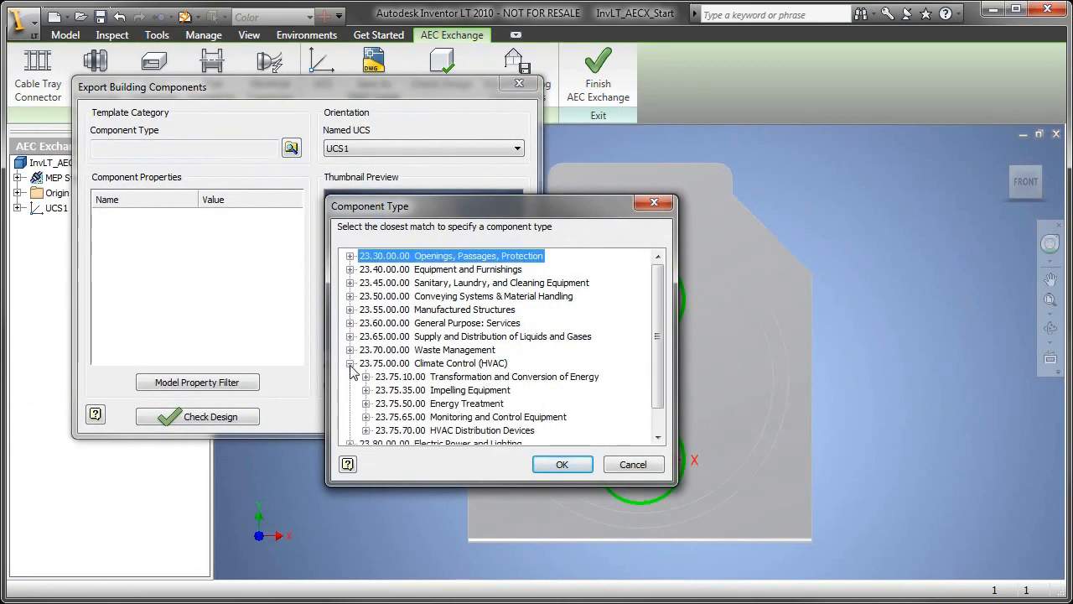
pyautogui.click(455, 430)
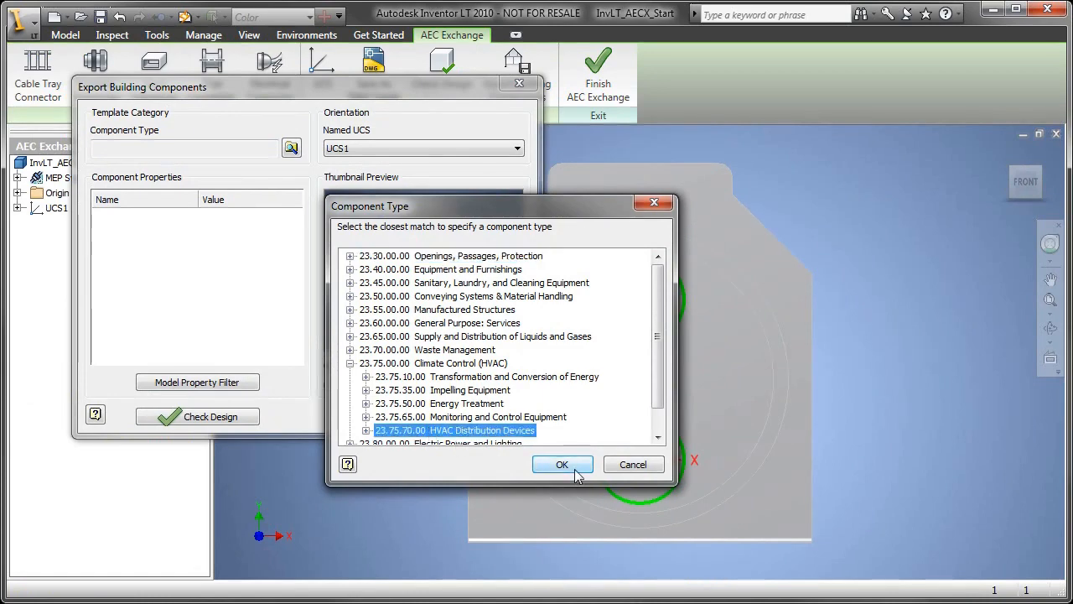
pyautogui.click(561, 465)
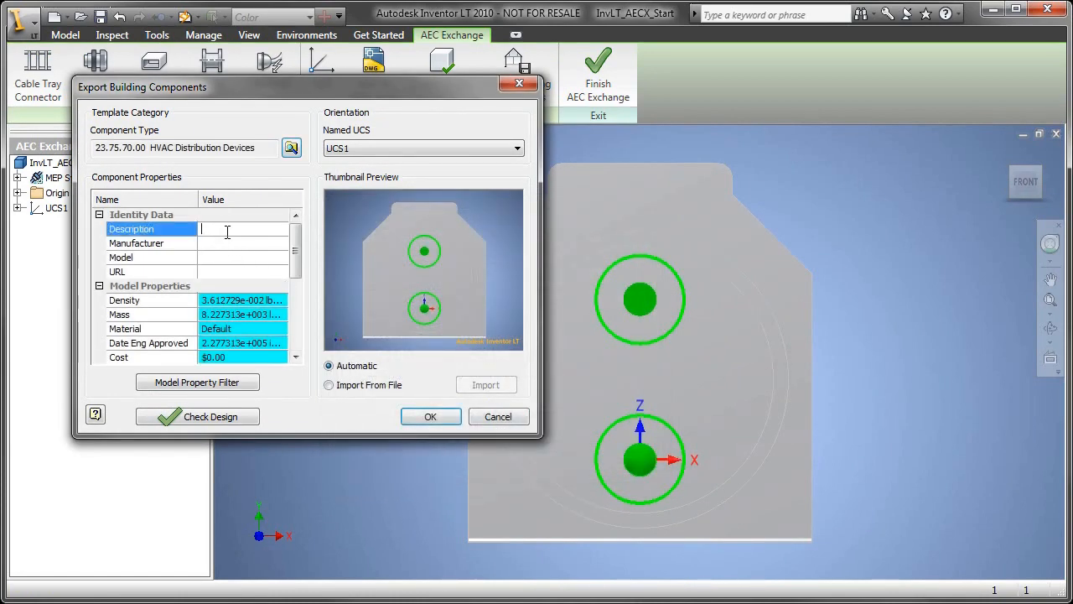
pyautogui.write('Chiller')
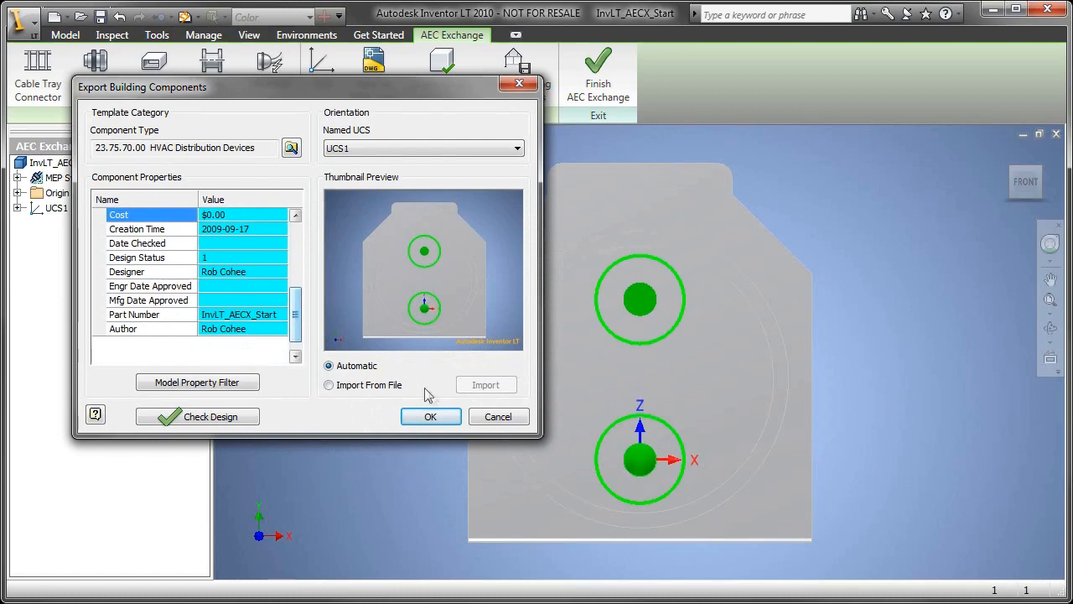
# Save the exported .adsk building component and view the translation report.
pyautogui.click(430, 417)
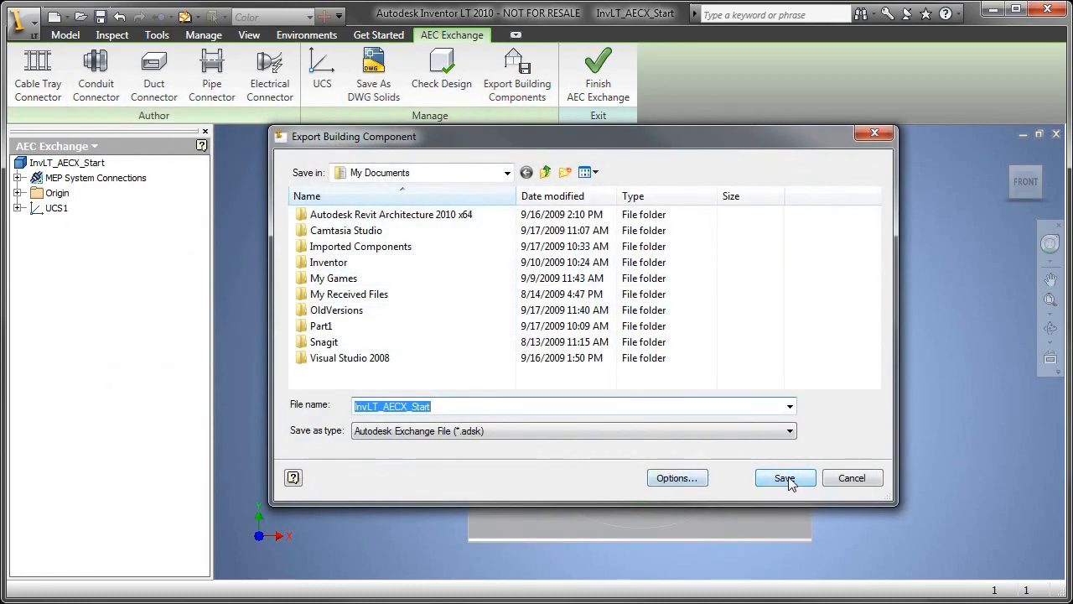
pyautogui.click(784, 477)
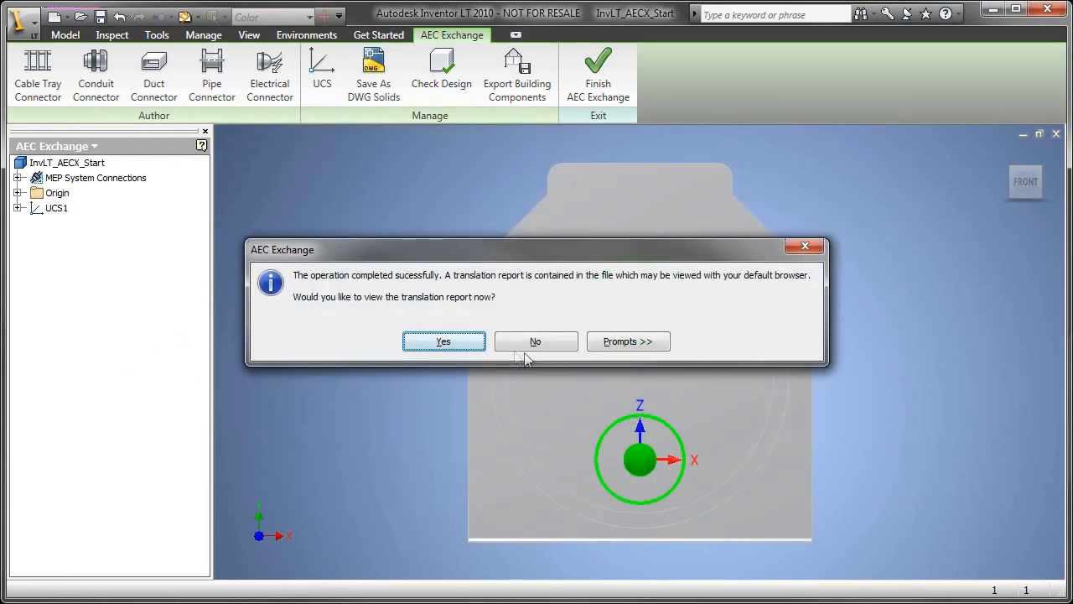
pyautogui.click(443, 341)
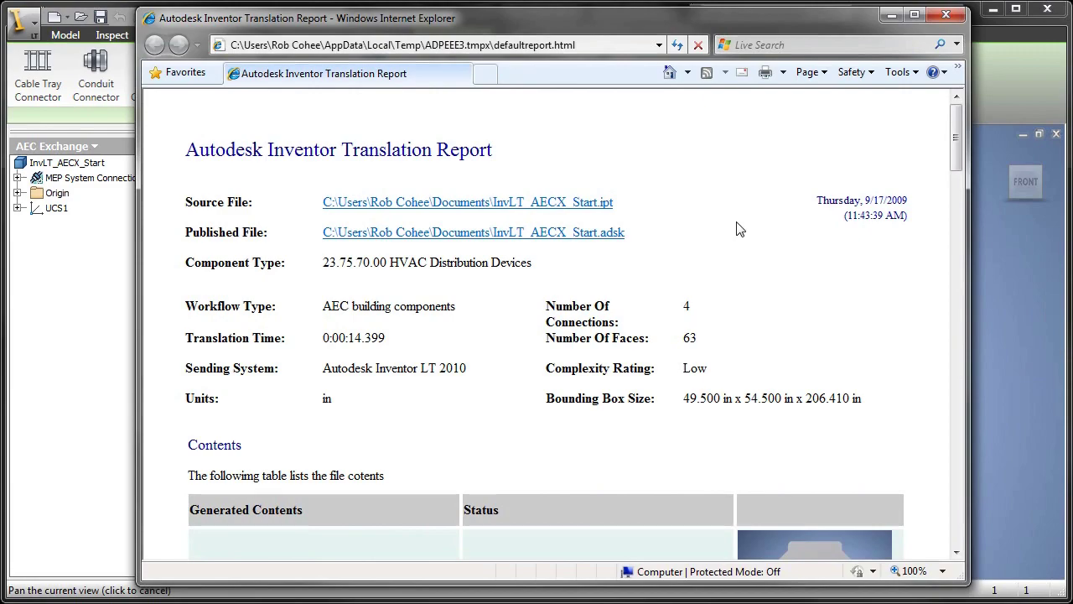
# Scroll through the translation report and close Internet Explorer.
pyautogui.scroll(-3)
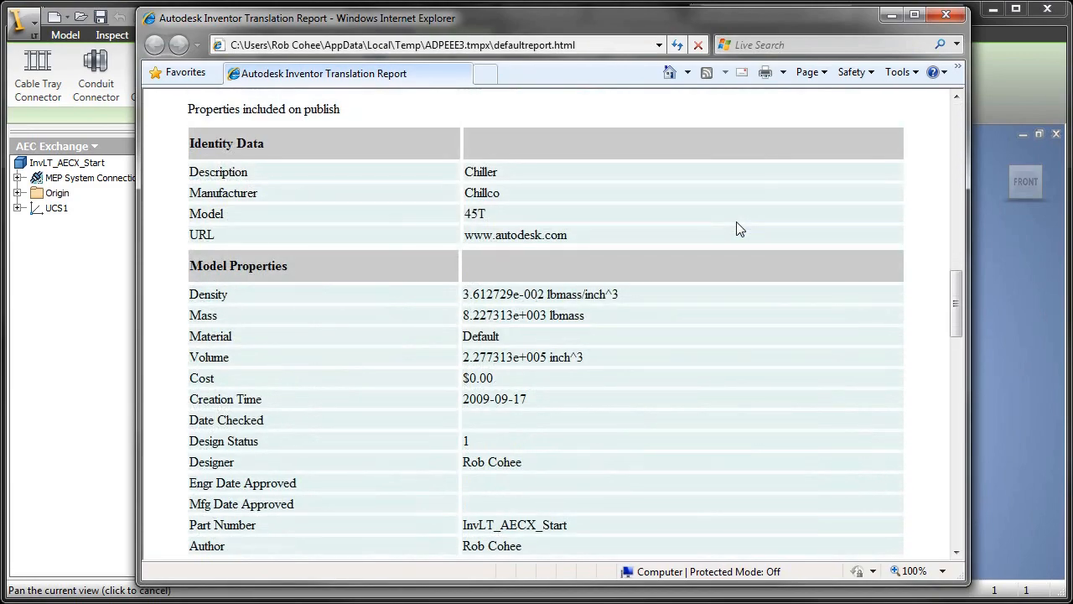
pyautogui.scroll(3)
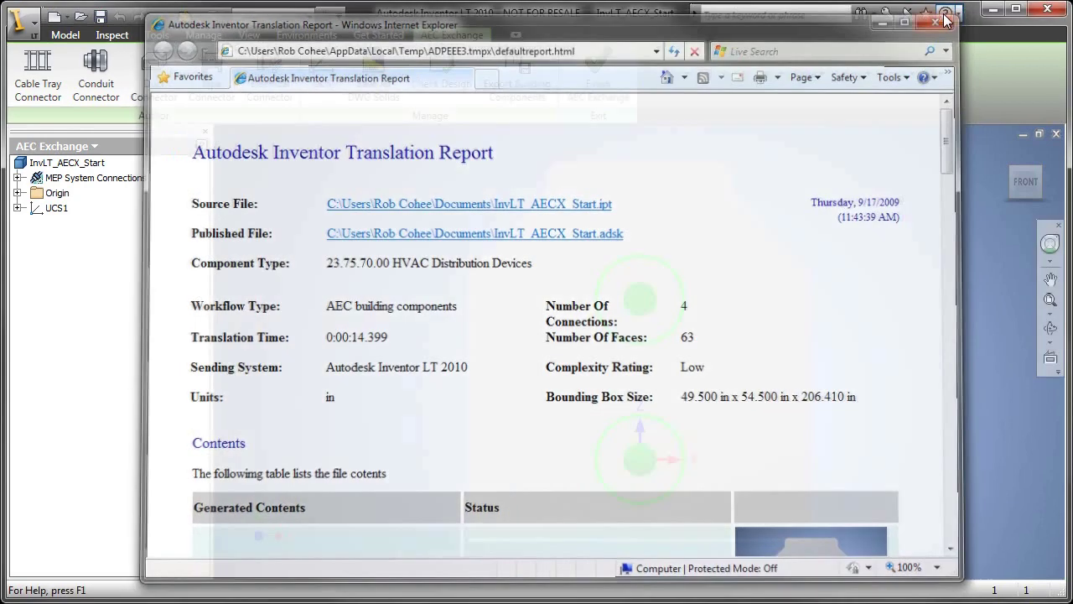
pyautogui.click(936, 20)
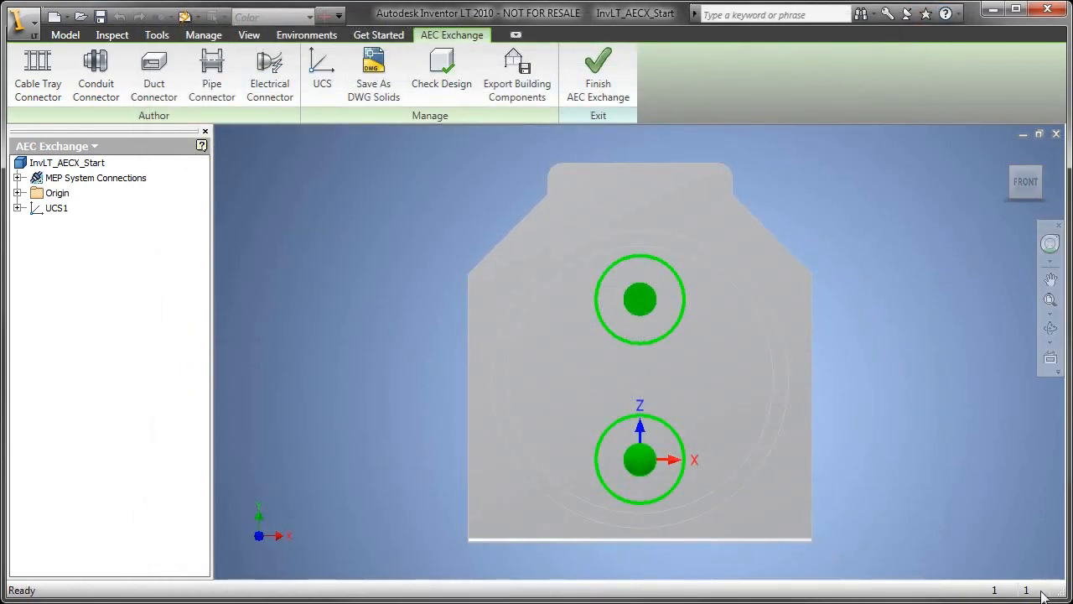